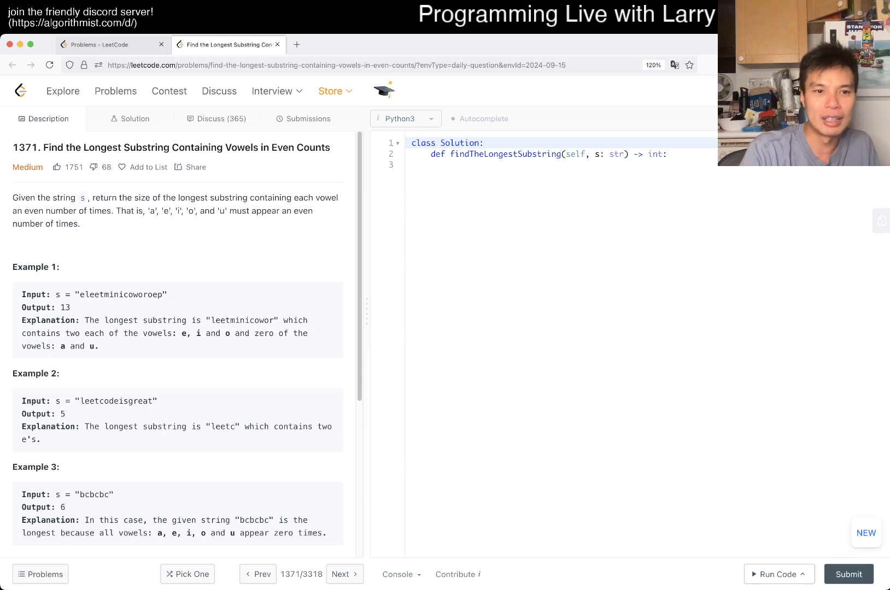
Define v = "aeiou" and used = [False] * 5 at the top of the solution
scroll("down", 3)
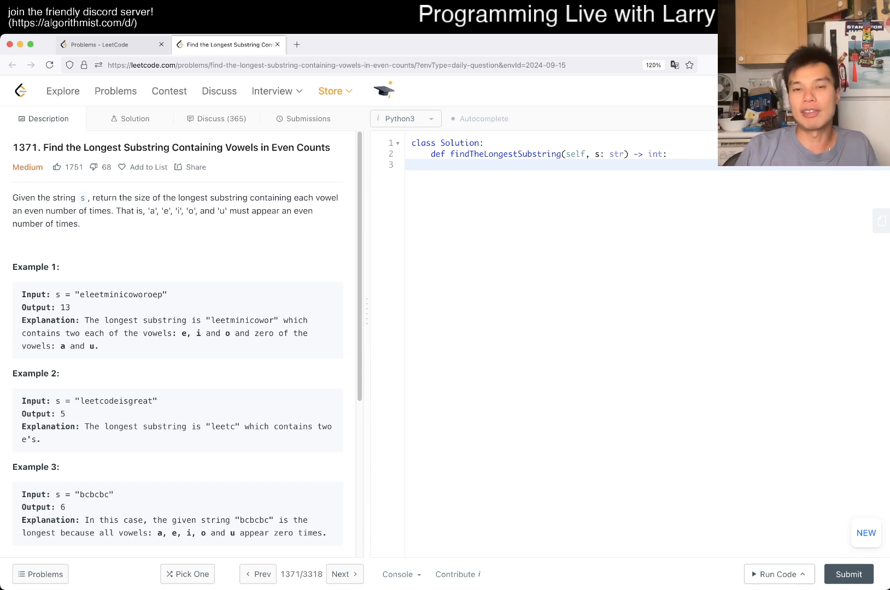
type("\"aeiou\"")
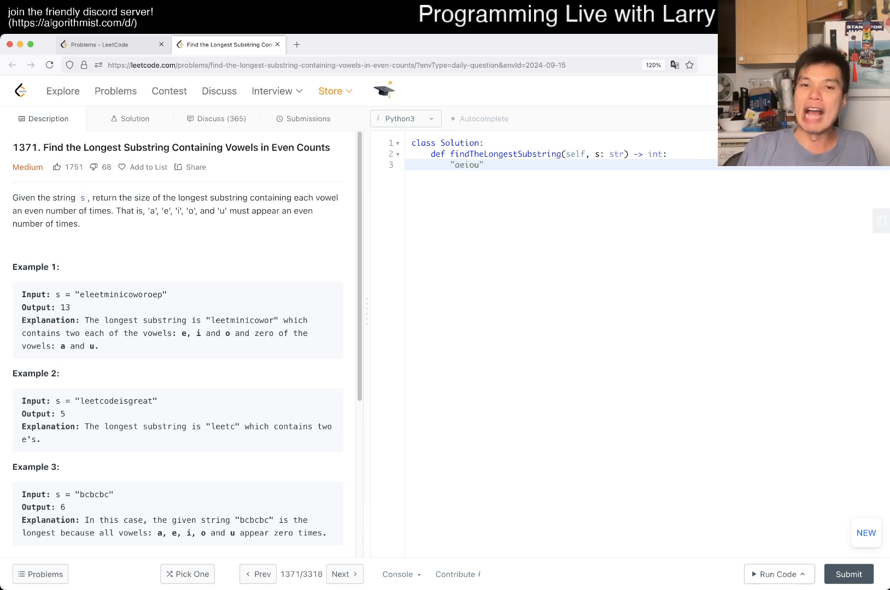
type("v =")
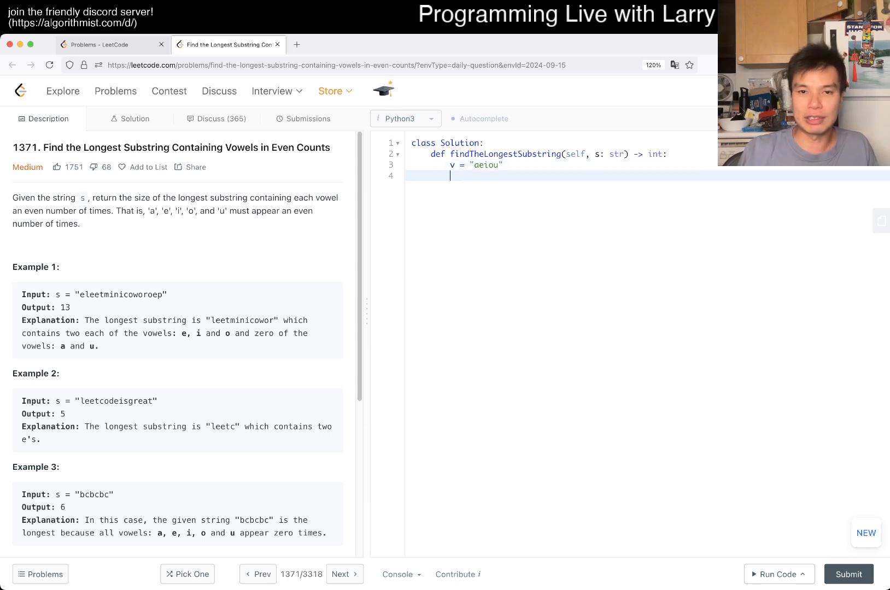
key("Enter")
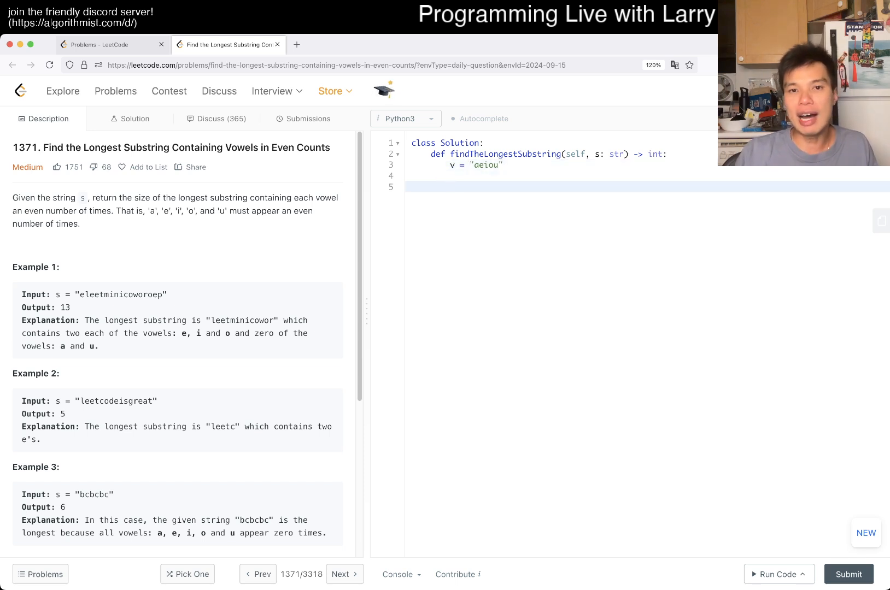
type("used =")
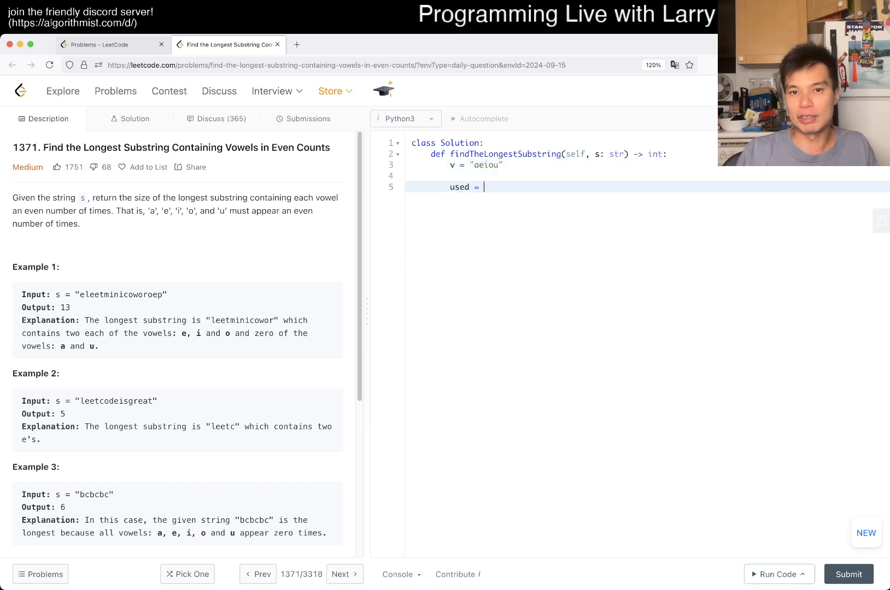
type("[False] *")
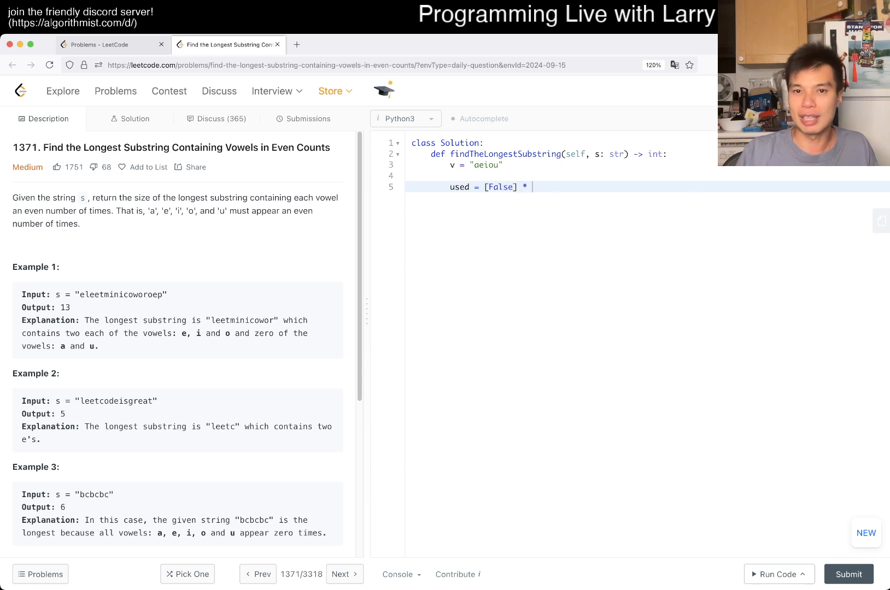
type("5")
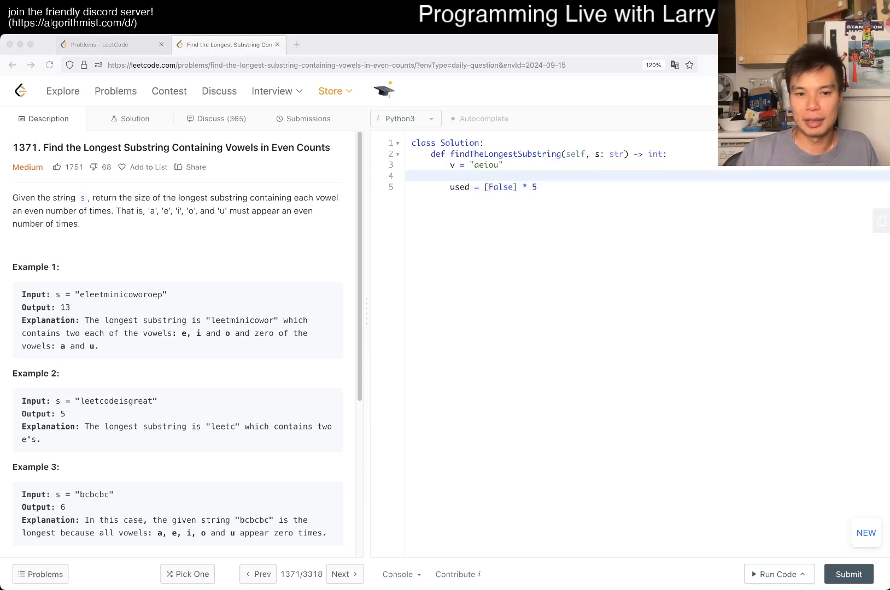
key("enter")
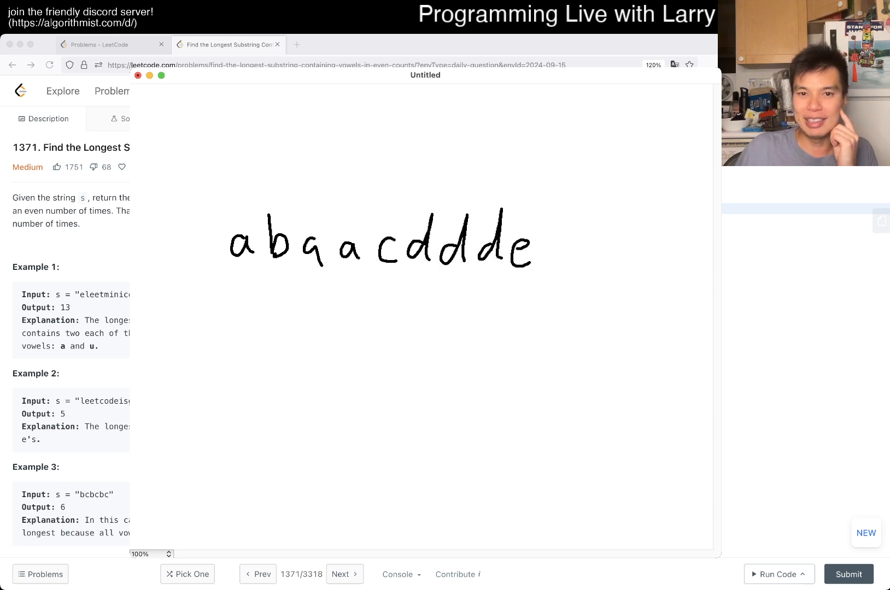
Finish the handwritten string abaacdddeaei and draw an arrow above its start
type("ae")
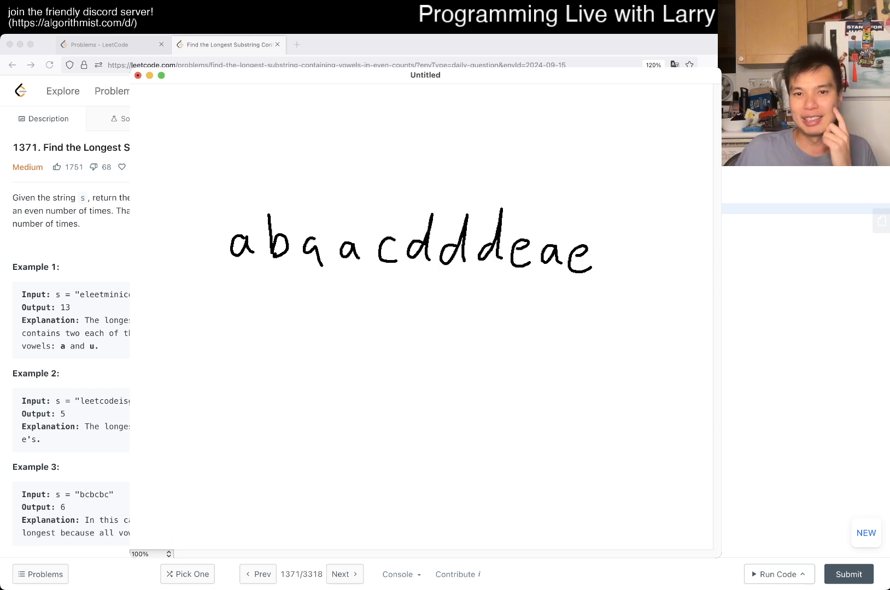
left_click(619, 243)
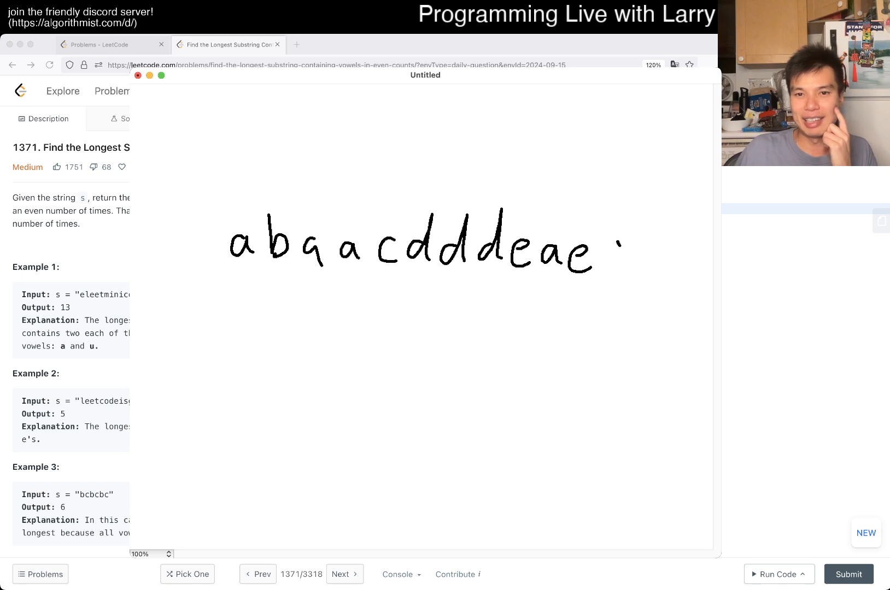
left_click_drag(616, 219, 625, 264)
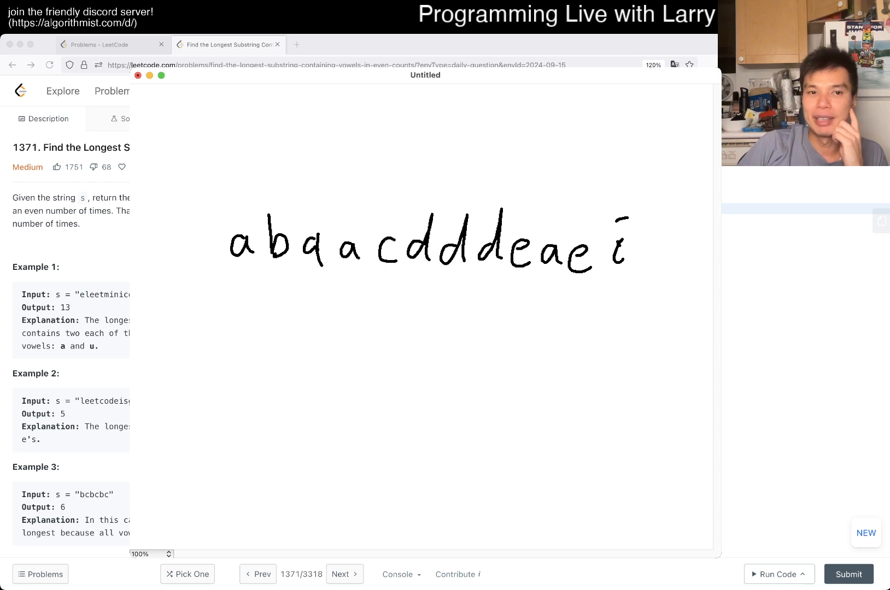
left_click_drag(213, 159, 214, 205)
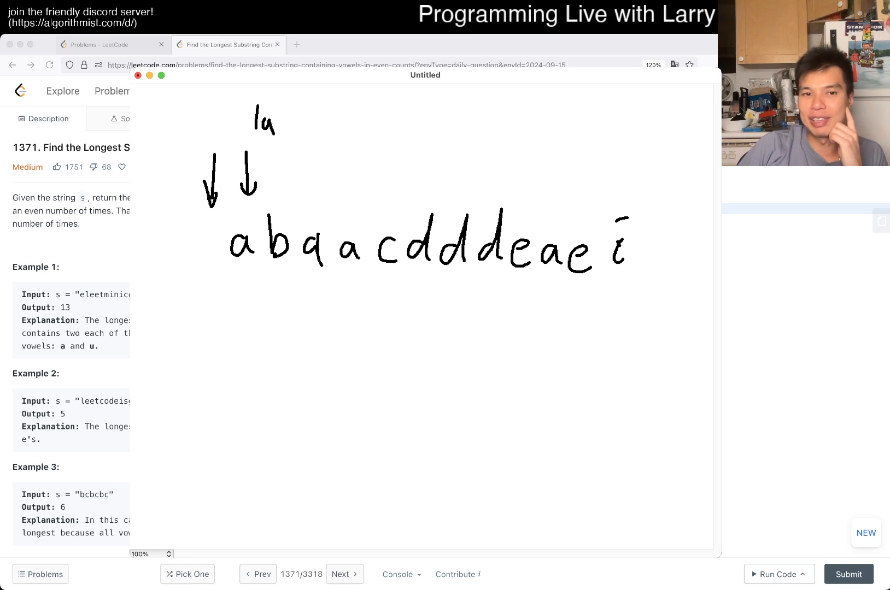
Draw arrows at several positions labelled with odd/even parities of a and e, plus an upward arrow under c
left_click_drag(323, 170, 323, 210)
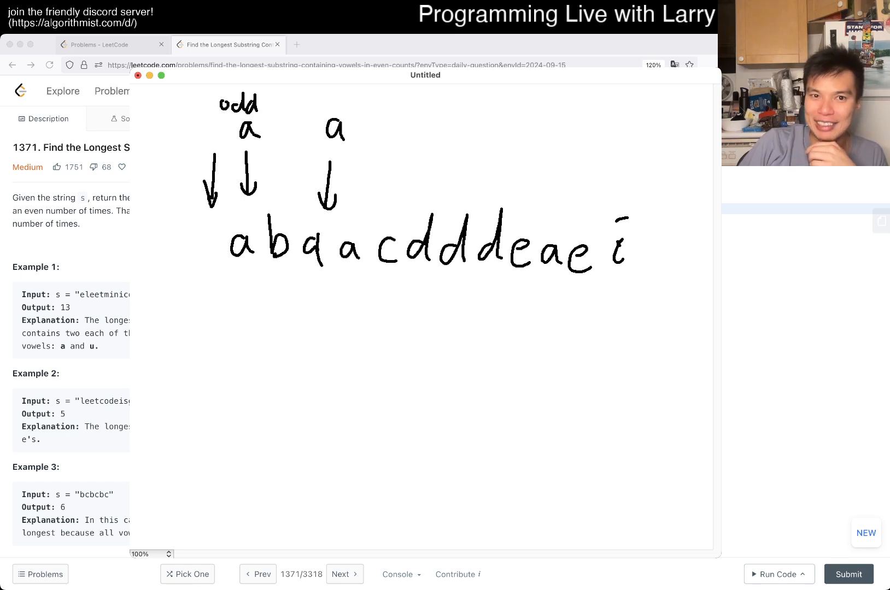
type("even")
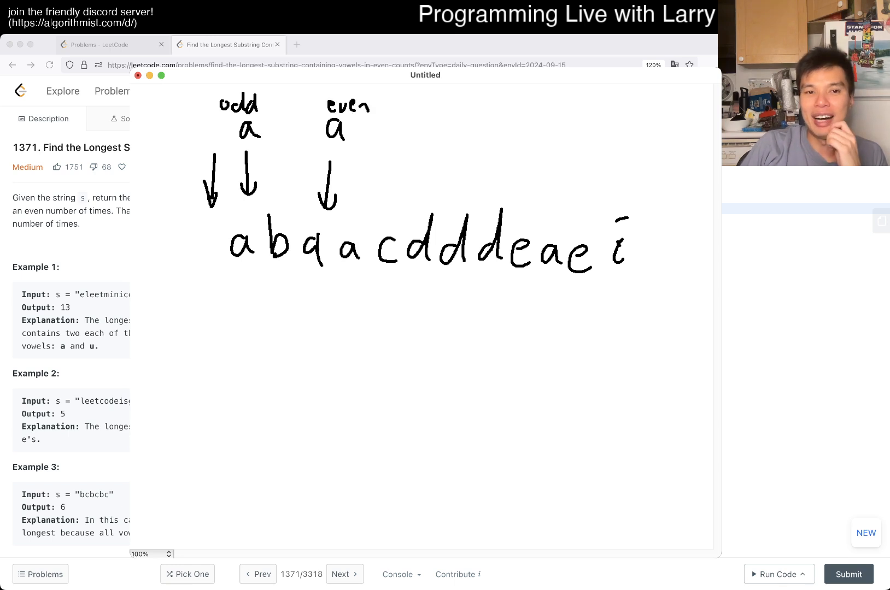
left_click_drag(397, 114, 372, 208)
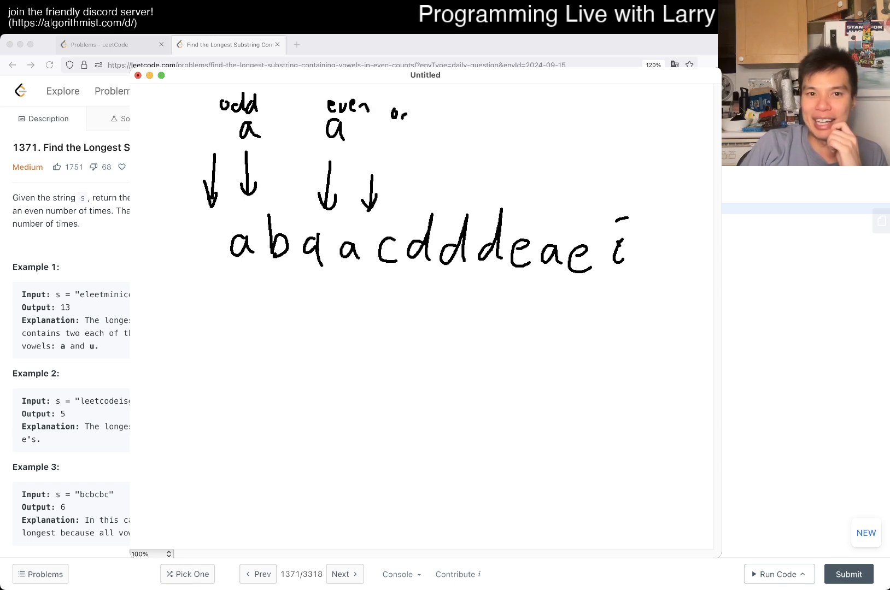
left_click_drag(391, 105, 429, 150)
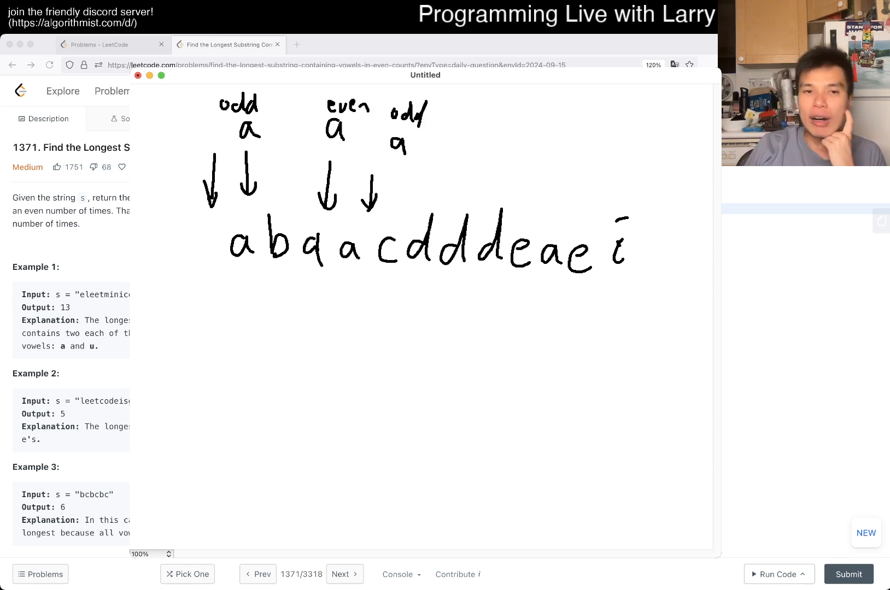
left_click_drag(539, 187, 533, 221)
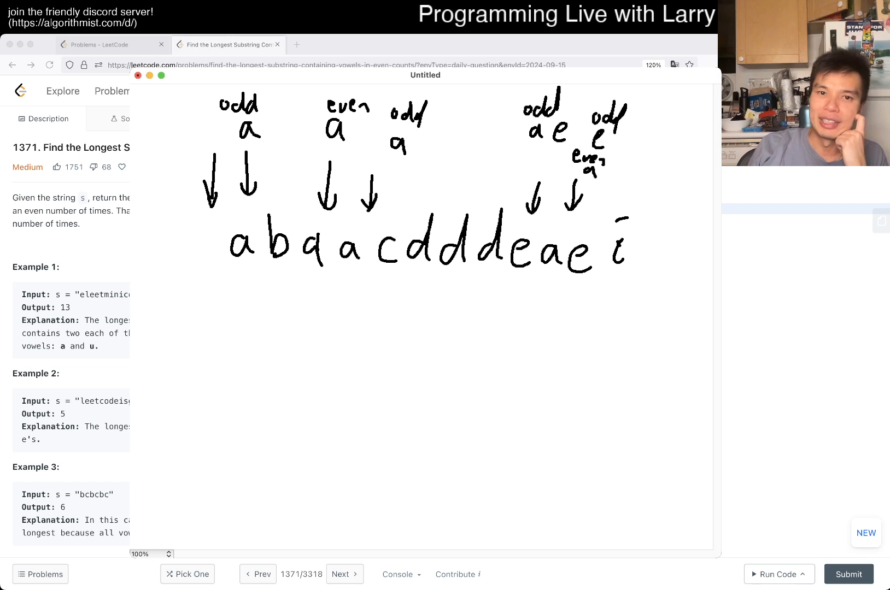
left_click_drag(375, 277, 360, 359)
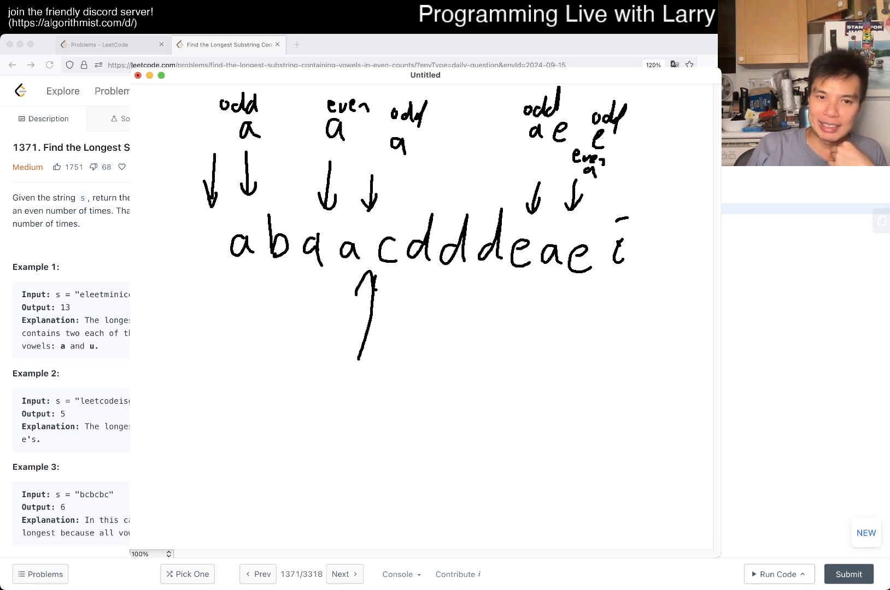
Draw a leftward arrow, a divider after the first a, and boxes enclosing the substring baa
left_click_drag(363, 343, 194, 318)
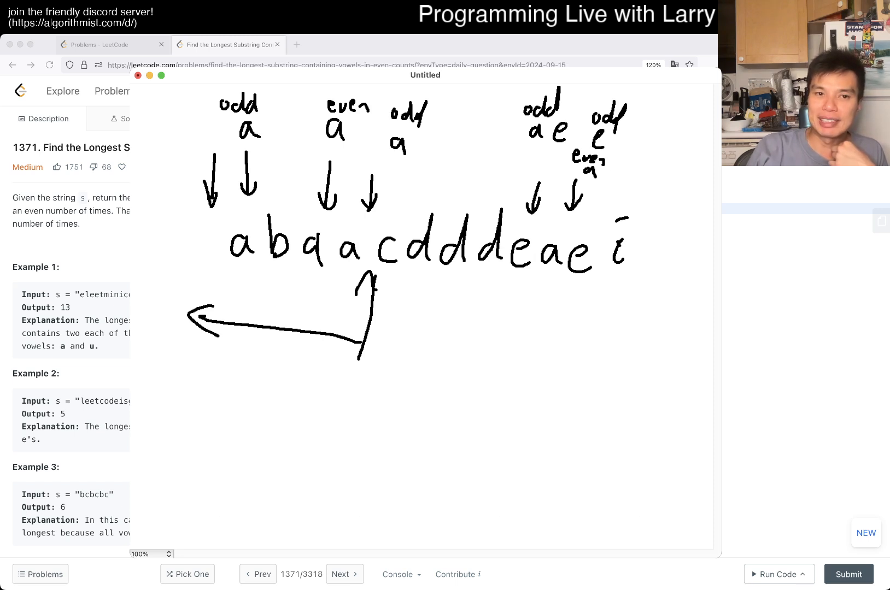
left_click_drag(249, 230, 246, 379)
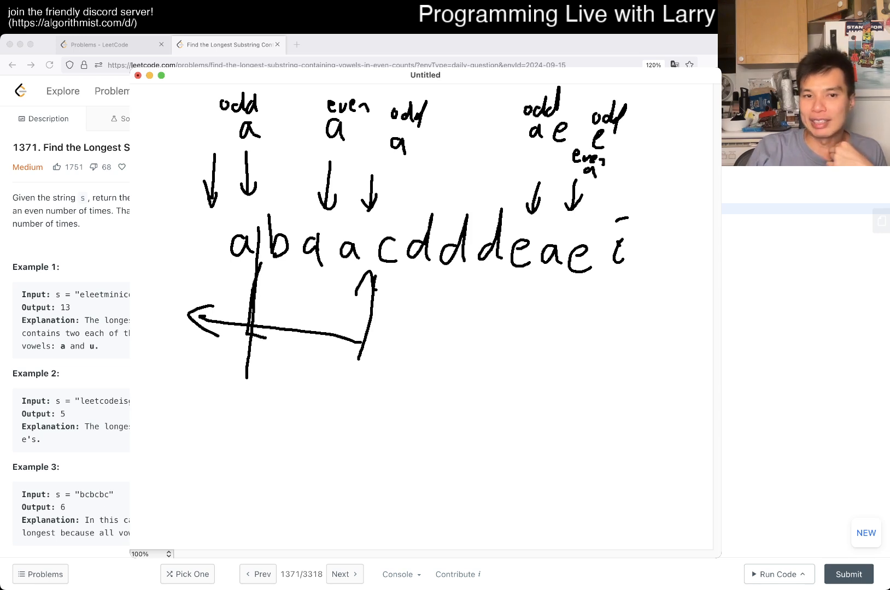
left_click_drag(261, 261, 375, 347)
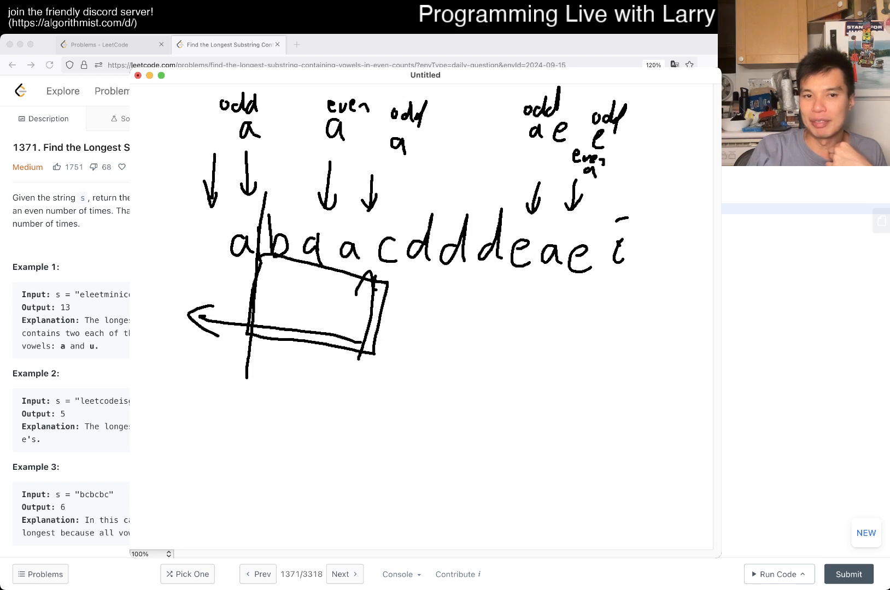
left_click_drag(263, 205, 363, 290)
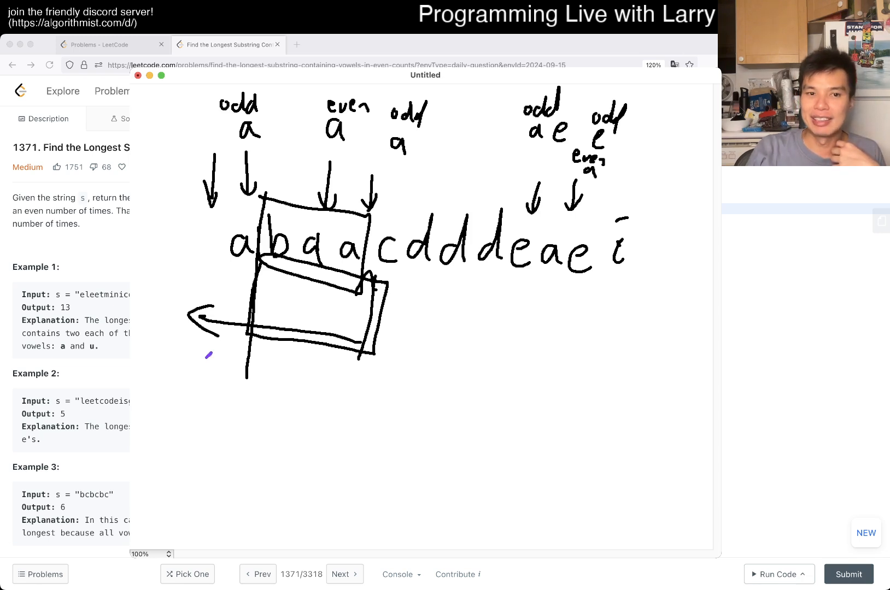
Draw purple brackets and a two-way arrow beneath the string before returning to the code editor
left_click_drag(205, 352, 368, 413)
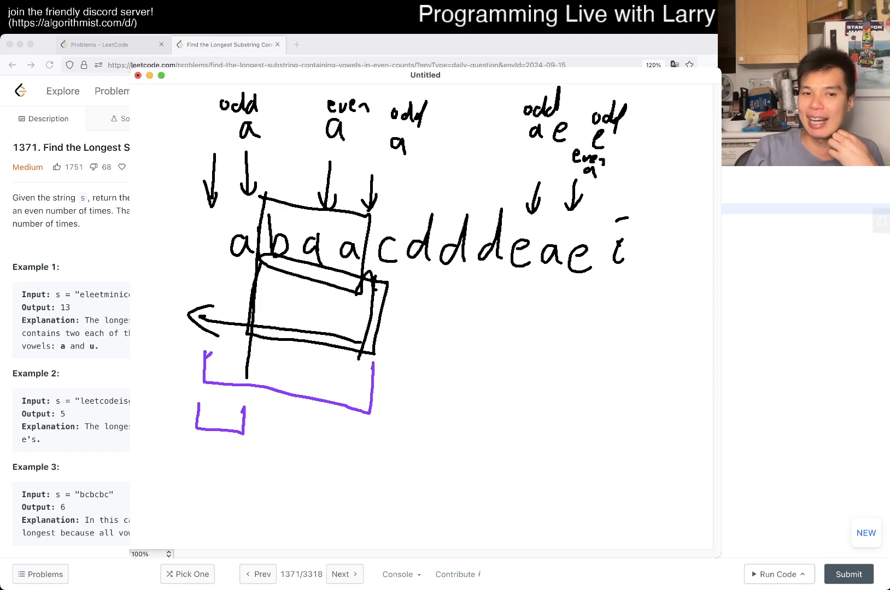
left_click_drag(258, 412, 363, 448)
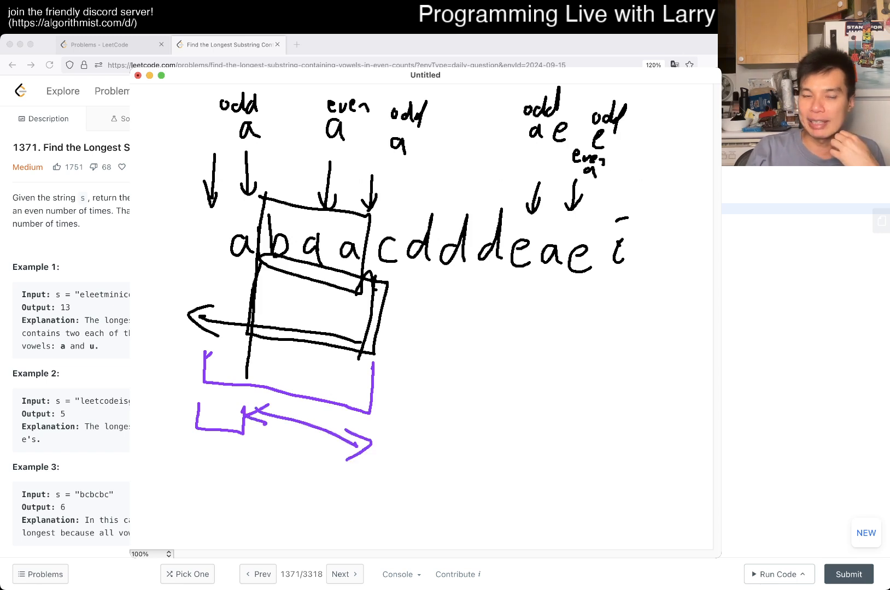
left_click_drag(233, 488, 235, 449)
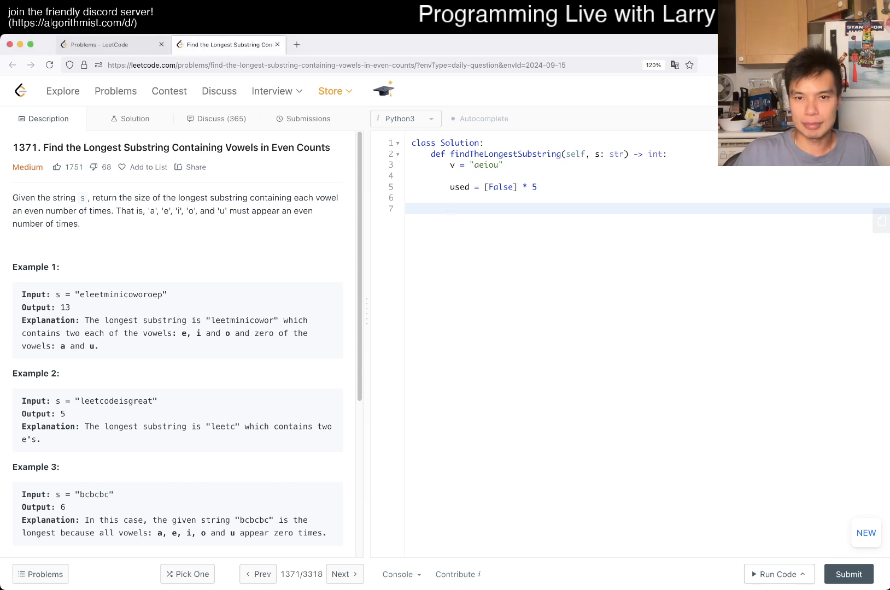
Declare the helper def convert_to_bitmask(arr): on the line after used
left_click(451, 209)
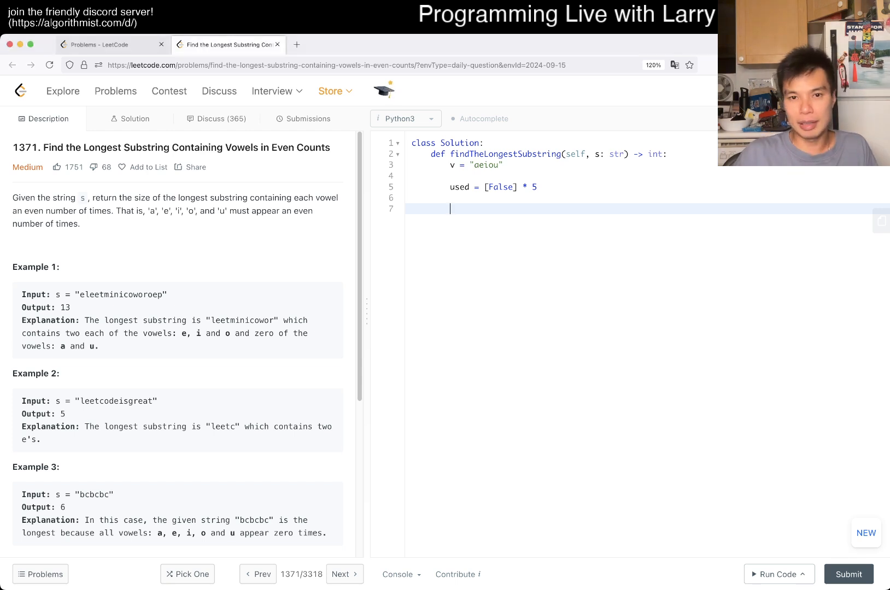
type("def convert")
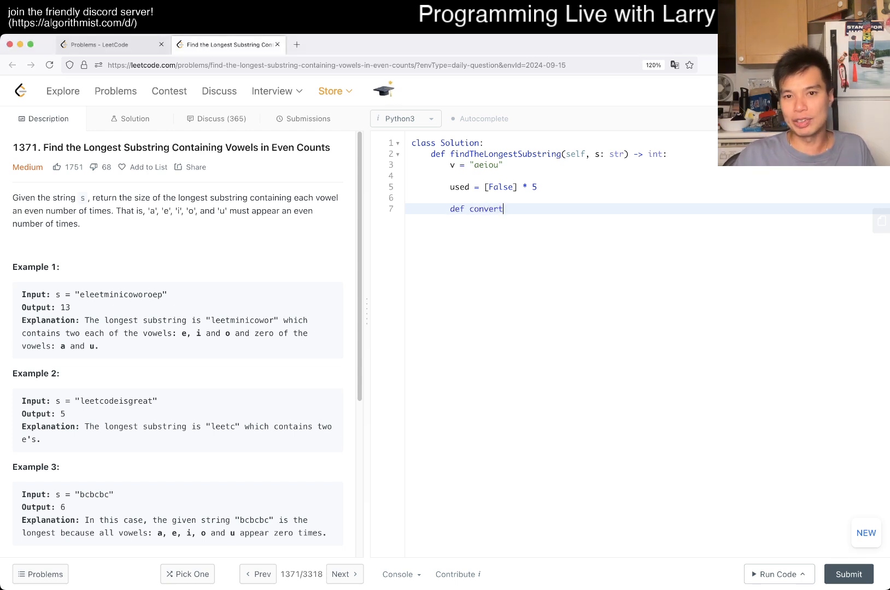
type("_to_bitmask()")
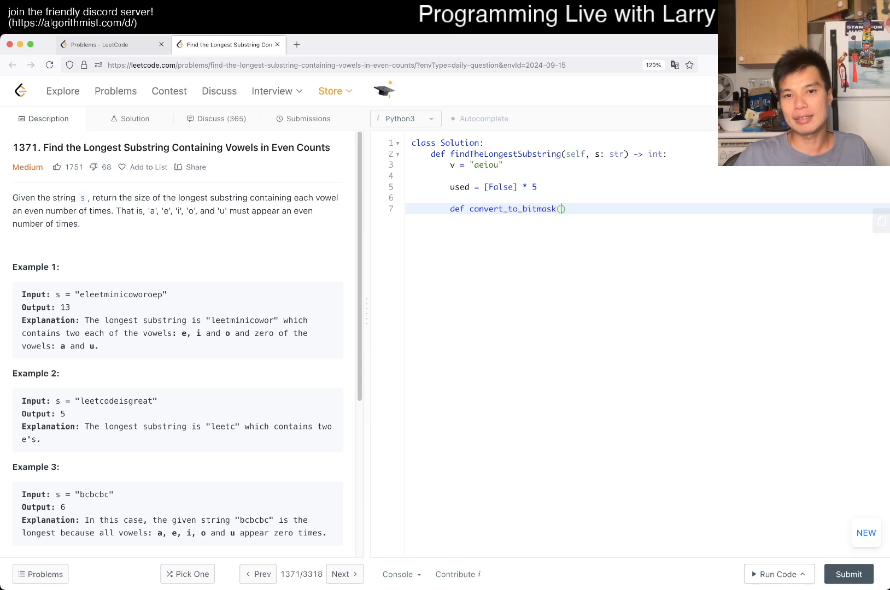
type("ar")
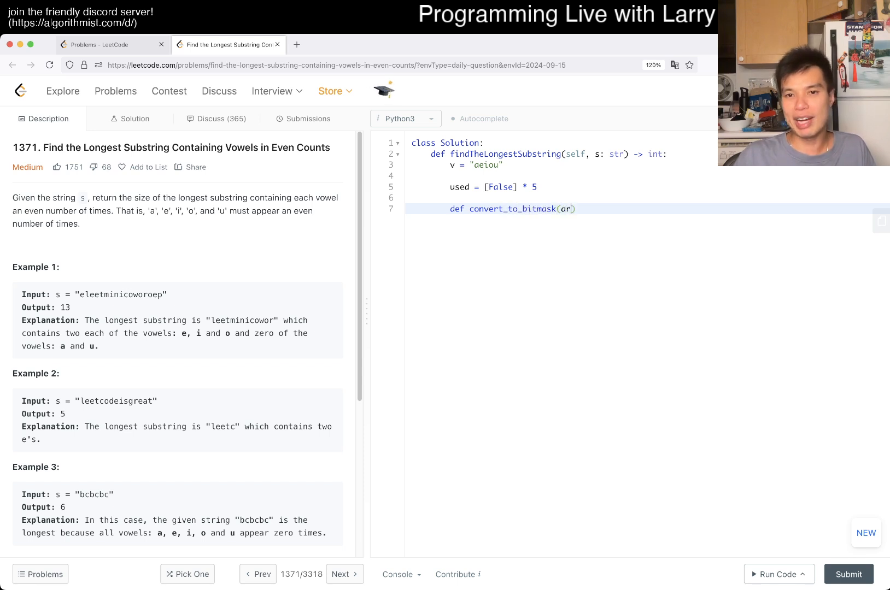
type("r):")
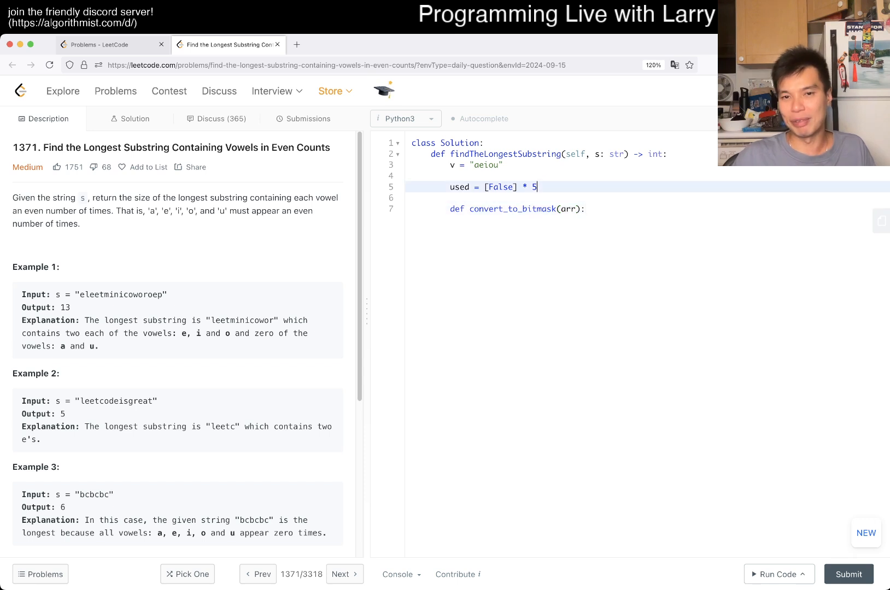
key("enter")
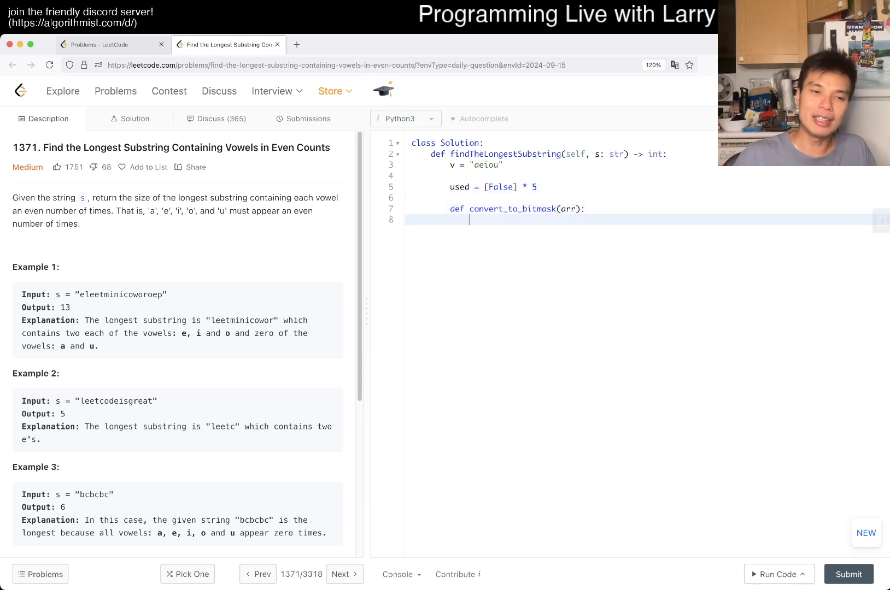
Add comments mapping arr [False, True, True, True, True] to the bitmask 01111
type("#")
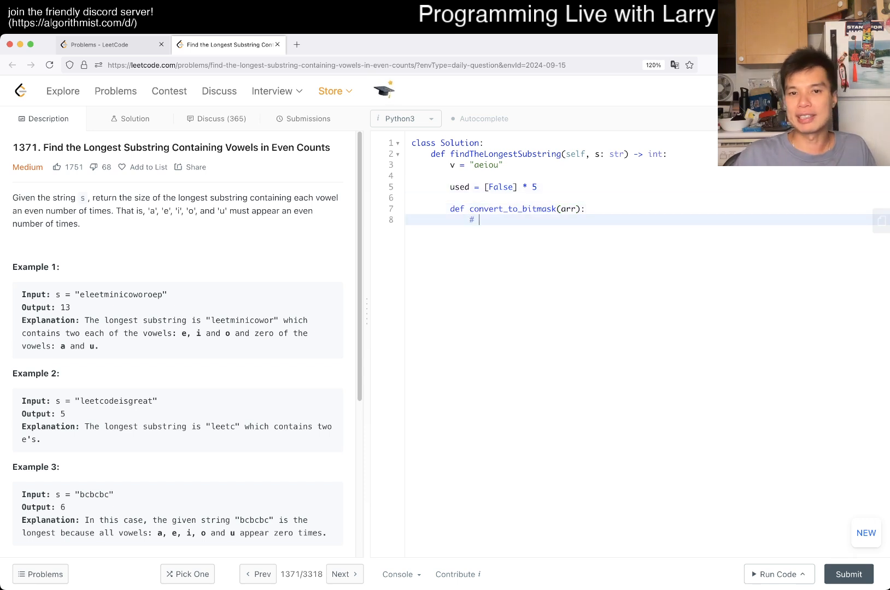
type("arr ->")
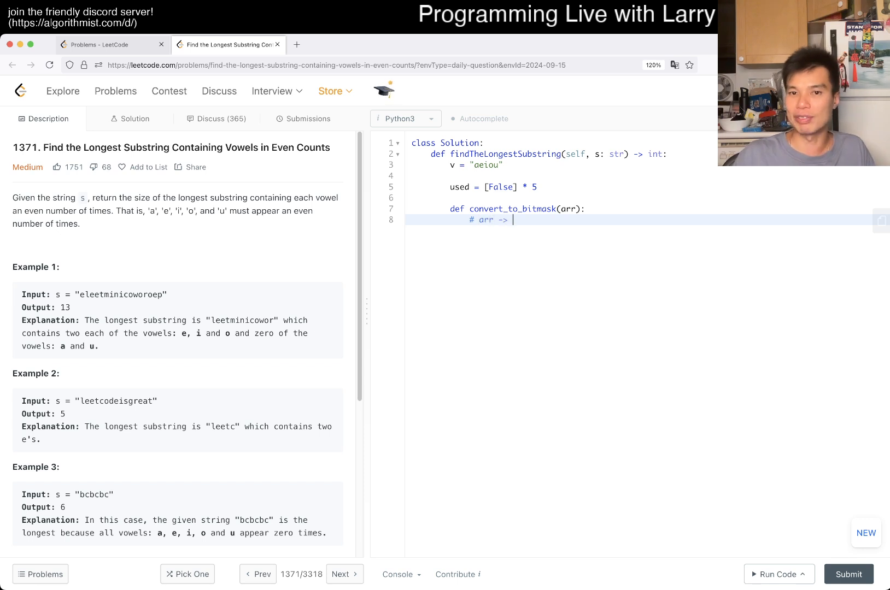
type("[False, T")
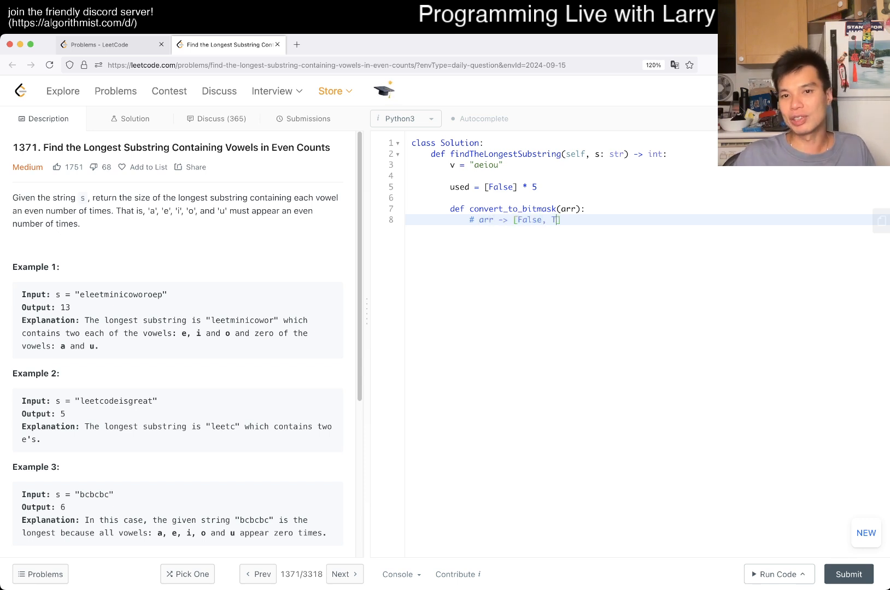
type("rue, F")
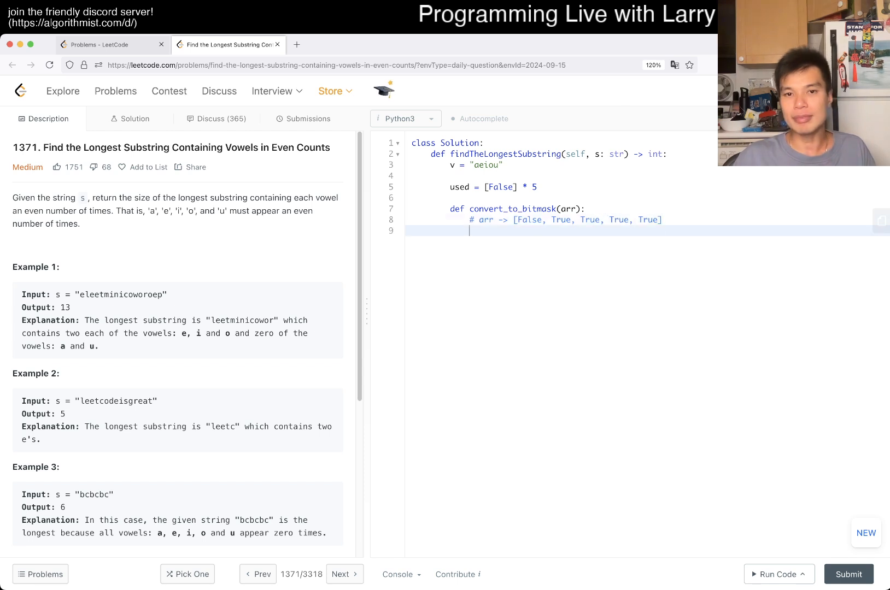
type("# arr ->")
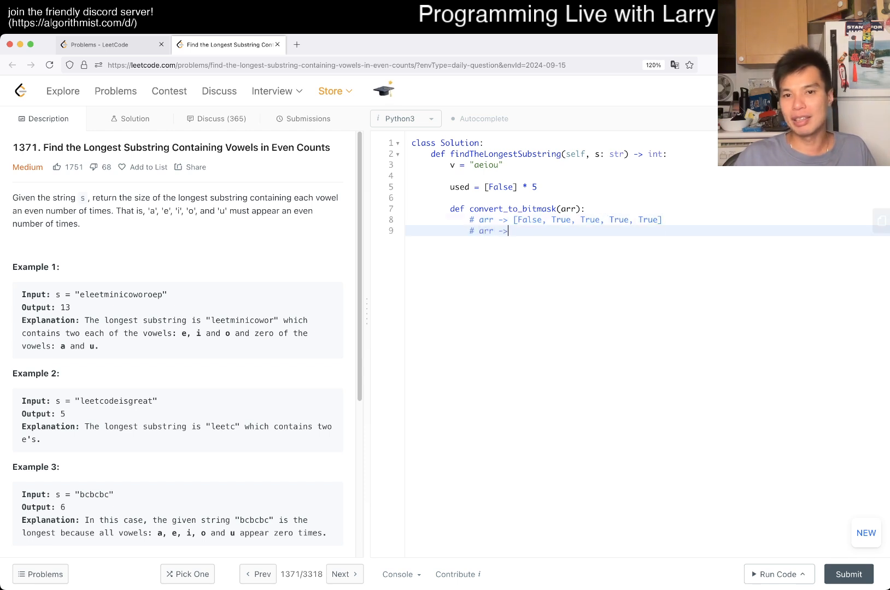
type("F")
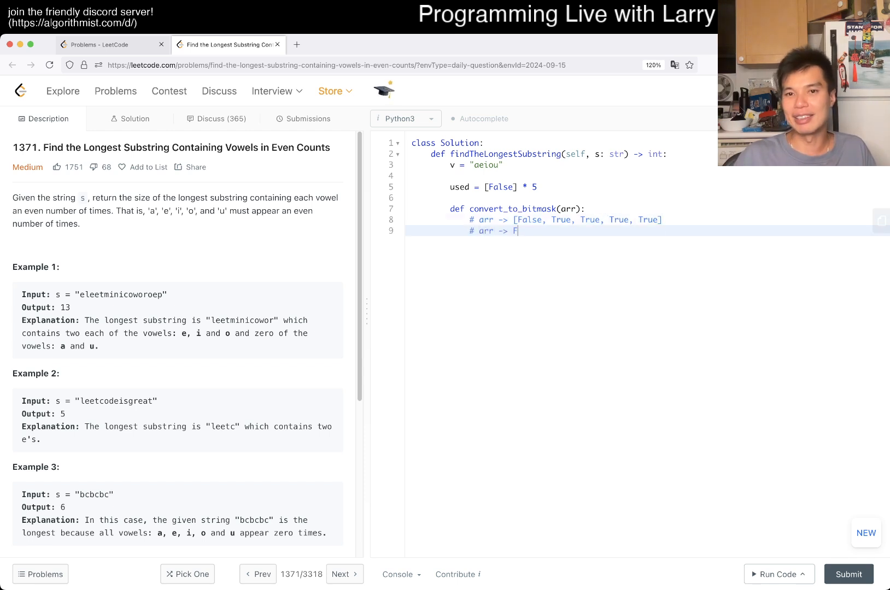
type("TTFT")
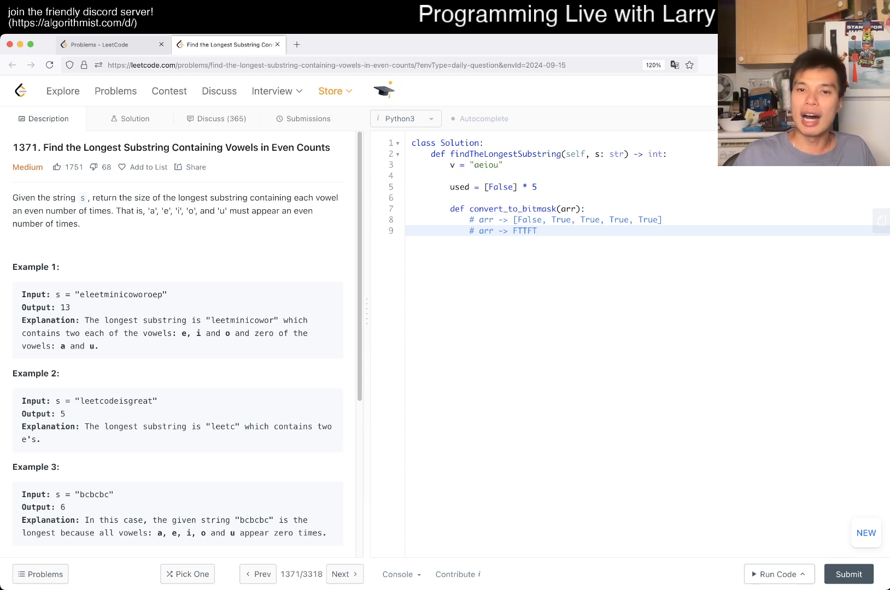
double_click(530, 220)
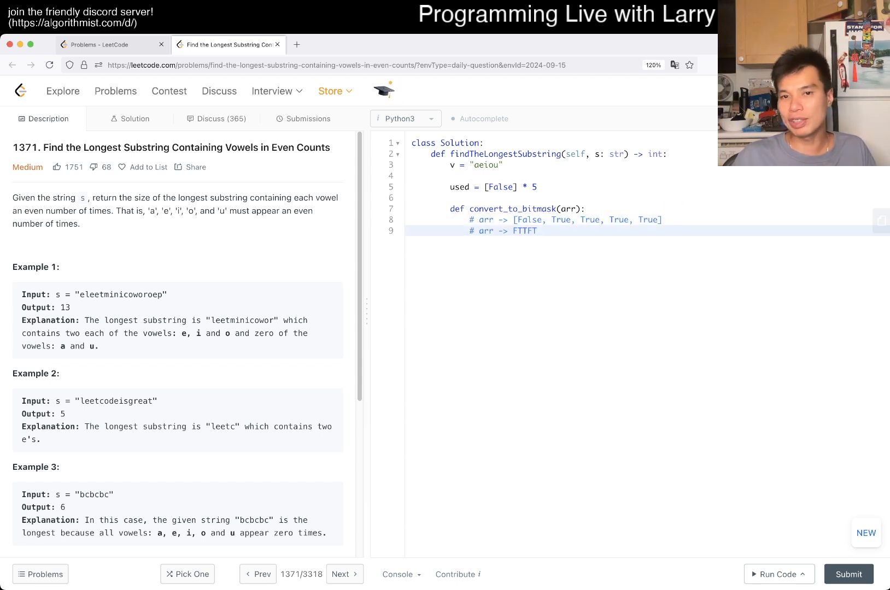
key("Backspace")
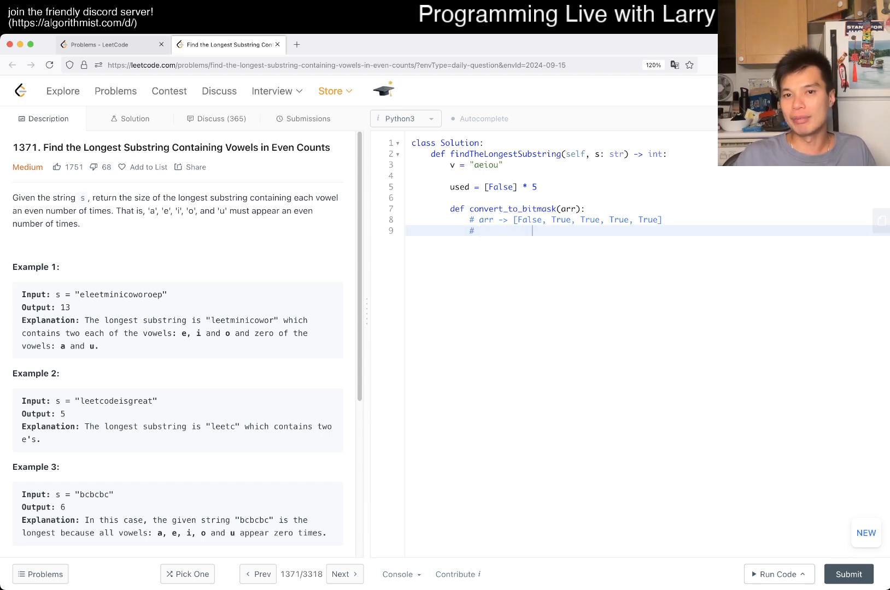
type("0     1     1")
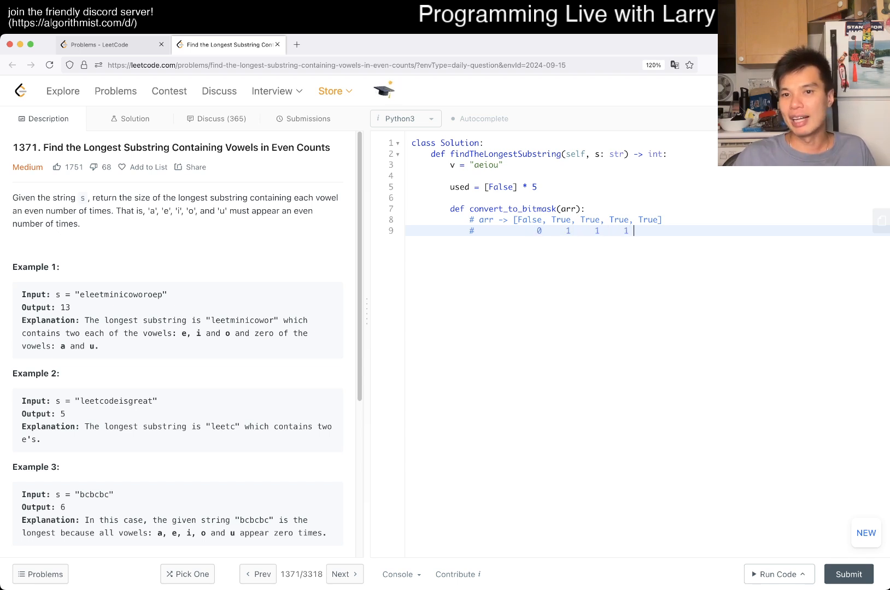
type("1")
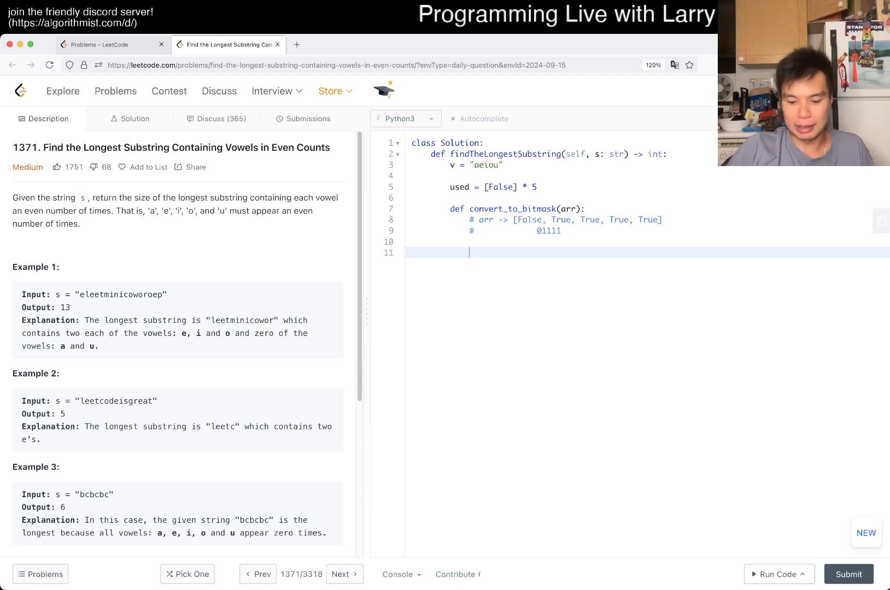
Implement the helper loop with r = 0, r *= 2, if x: r += 1, then add lookup = {}
type("for")
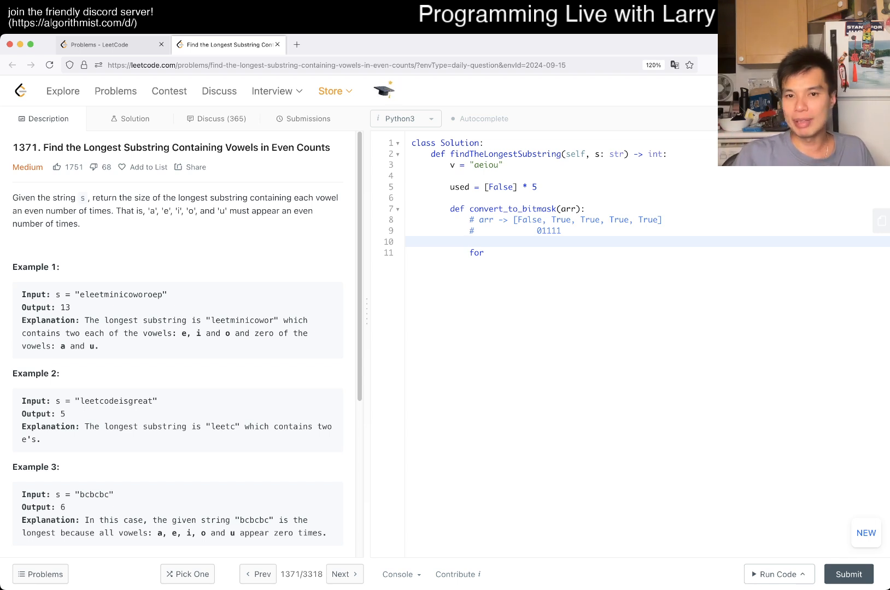
type("r = 0")
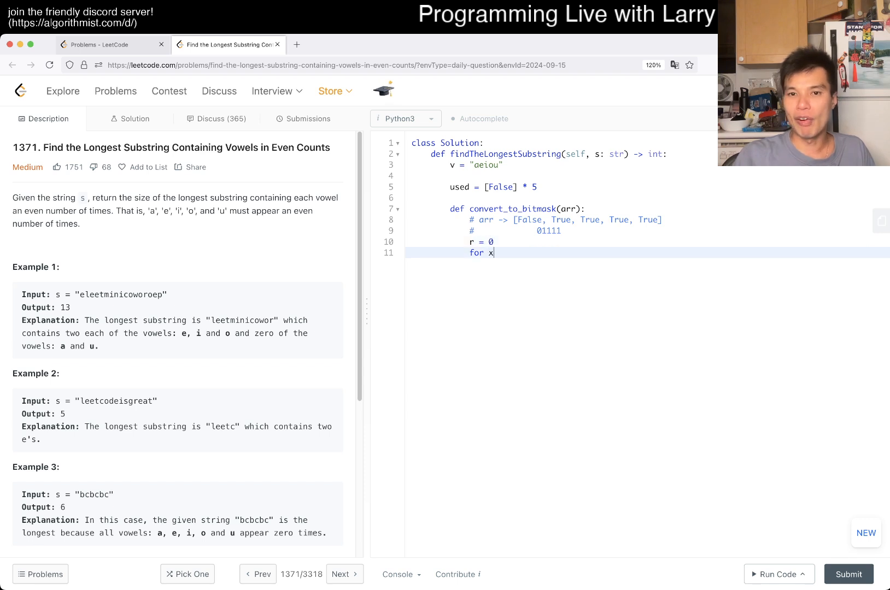
type("in arr:")
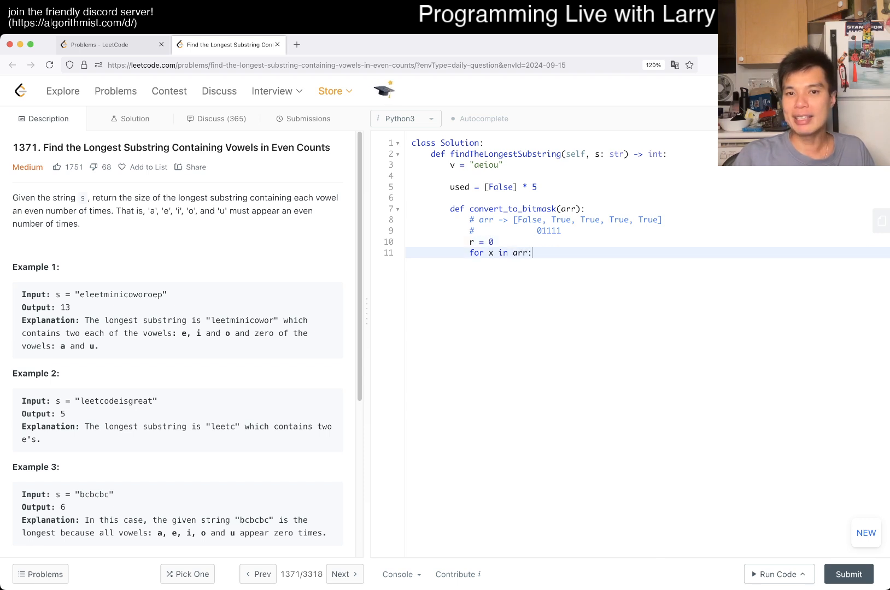
type("if x:")
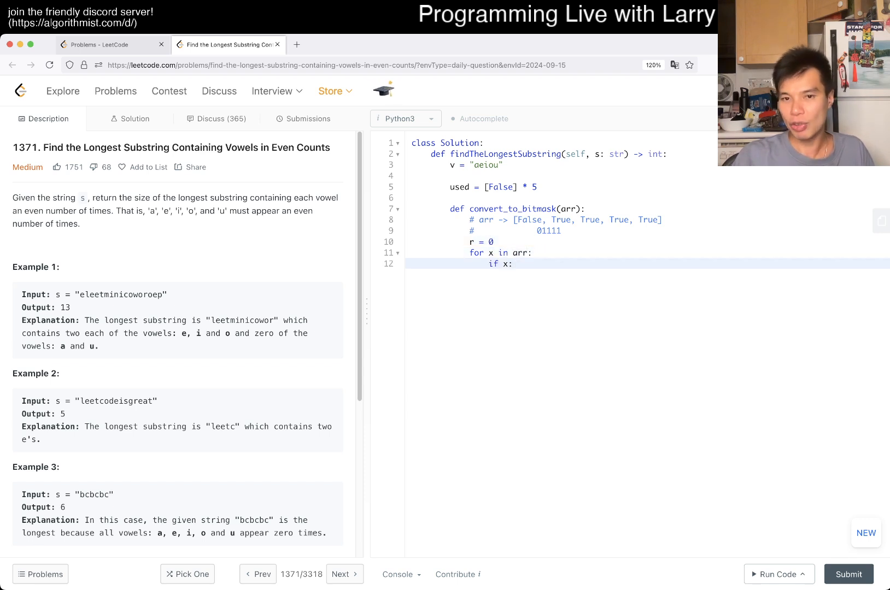
type("r ++ 1")
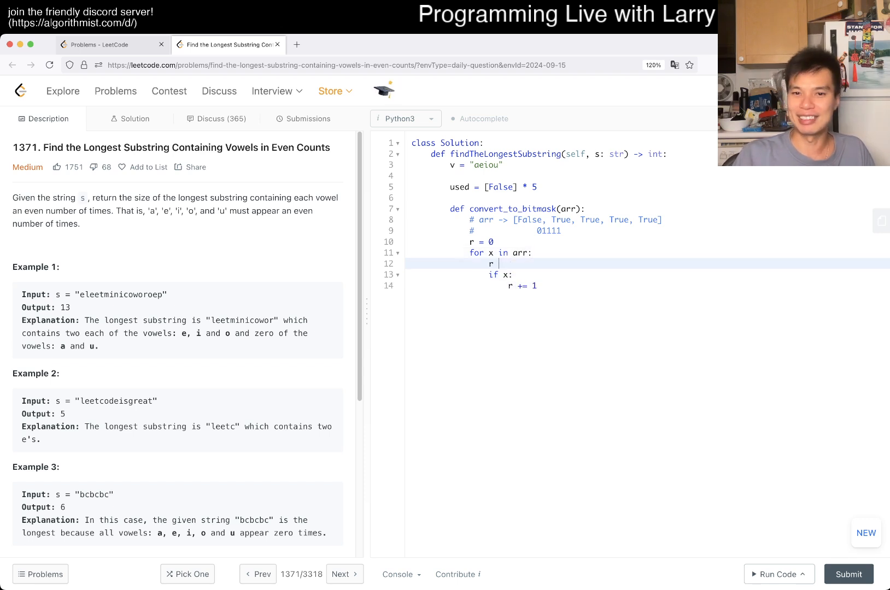
type("*= 2")
type("return r")
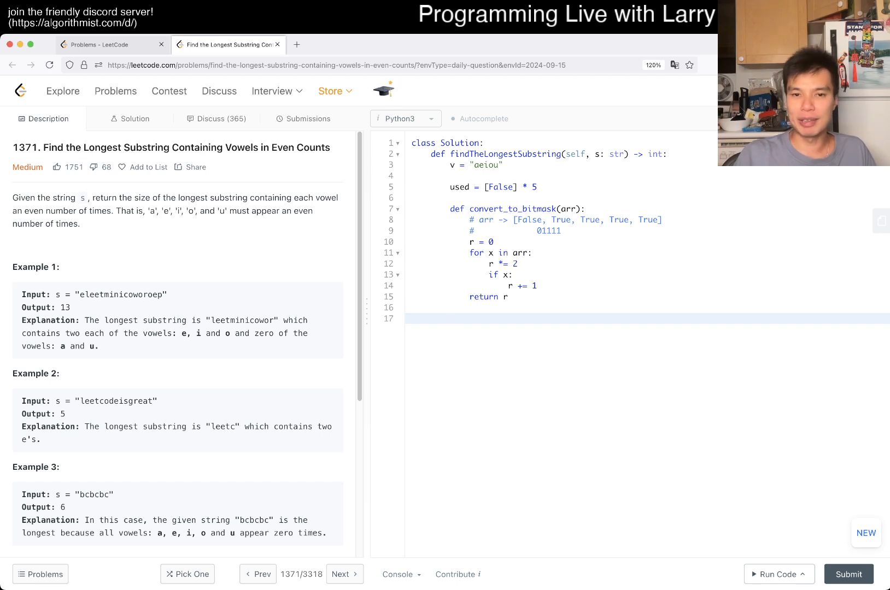
type("lookup = {}")
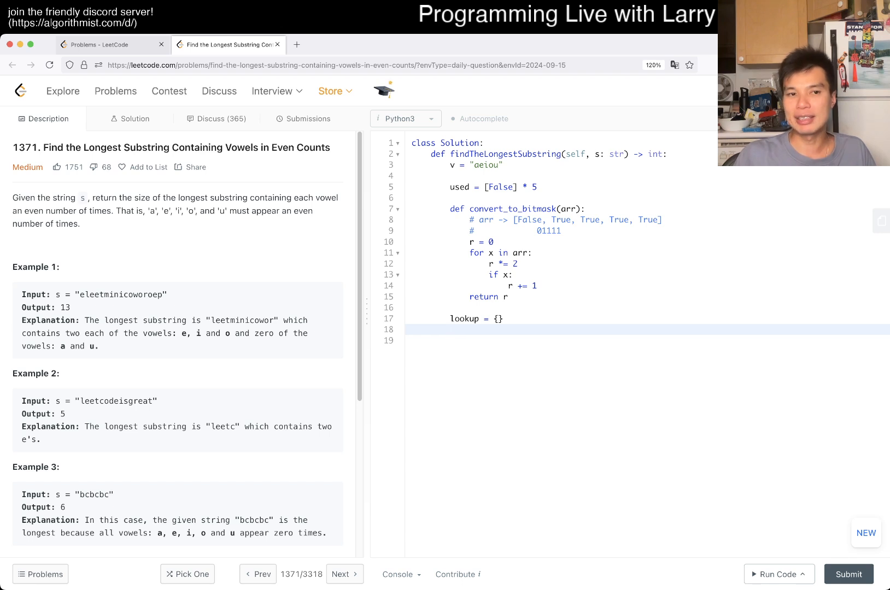
Rename used to is_odd and seed lookup[convert_to_bitmask(is_odd)] = 0
left_click(451, 329)
type("is_o")
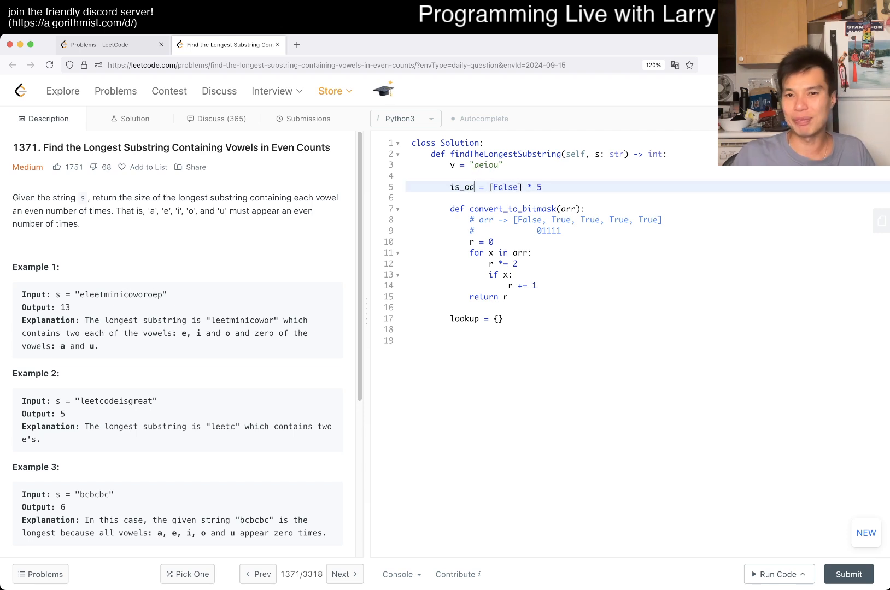
type("d")
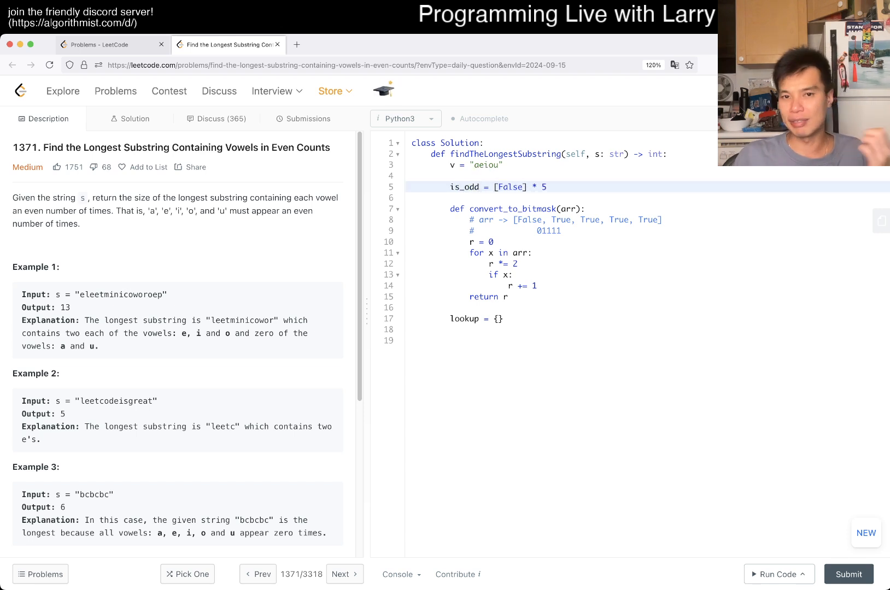
left_click(511, 329)
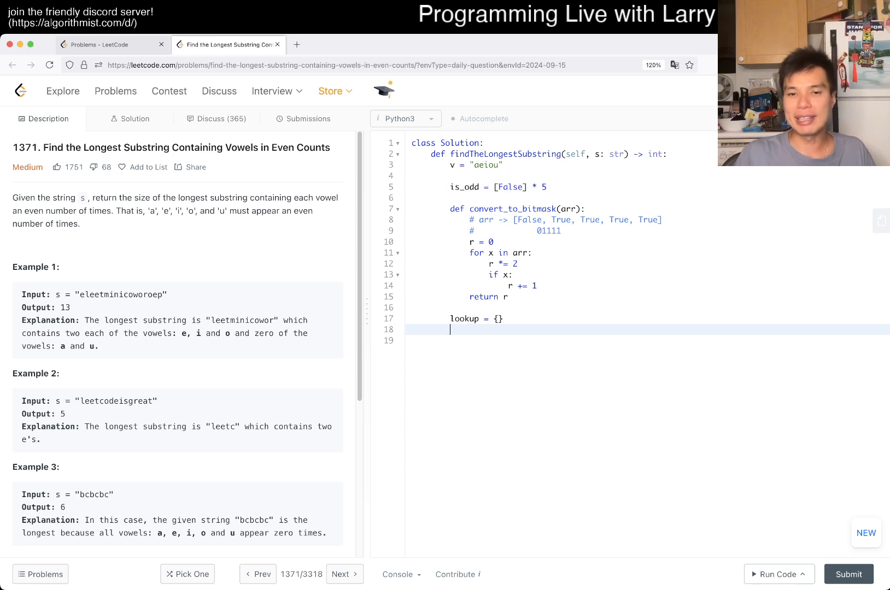
type("lookup")
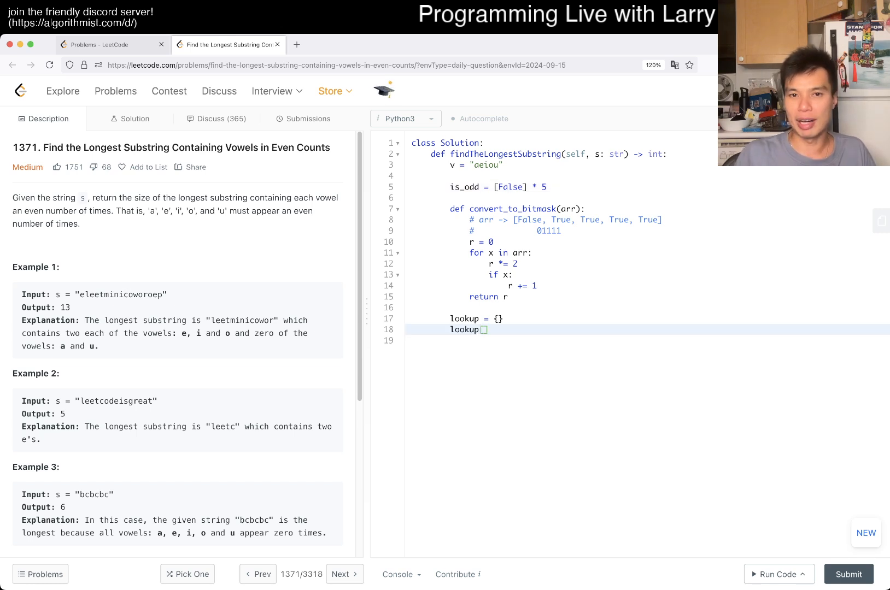
type("[convert_to_bi")
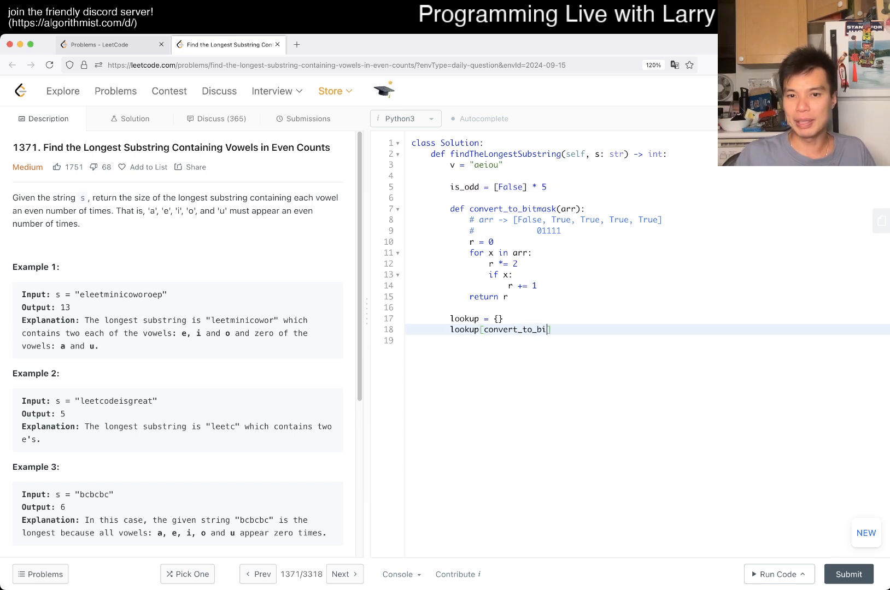
type("tmask()")
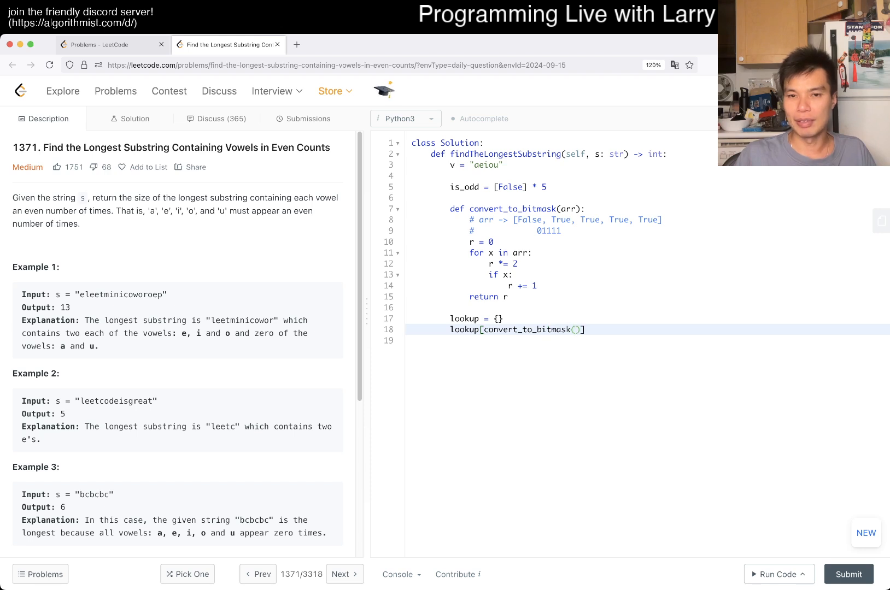
type("is_odd)] =")
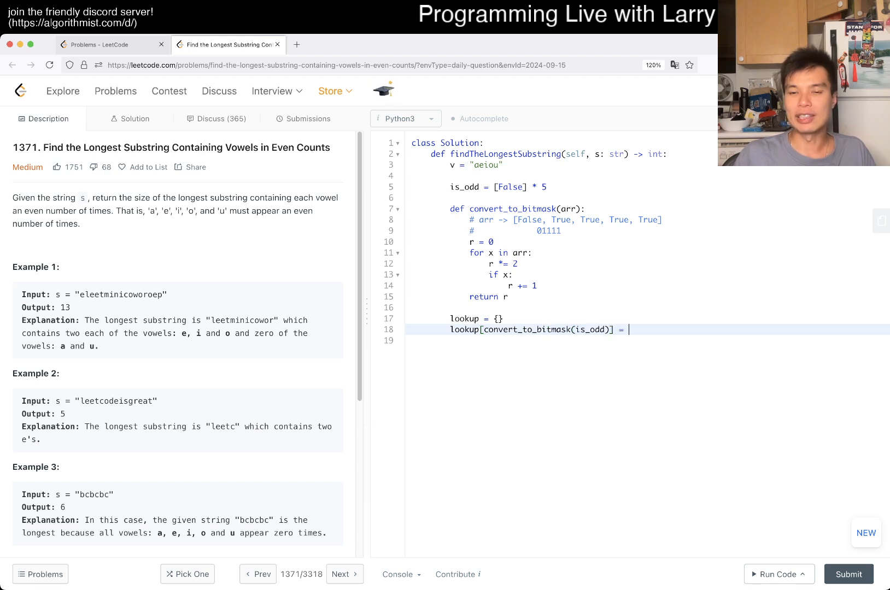
type("0")
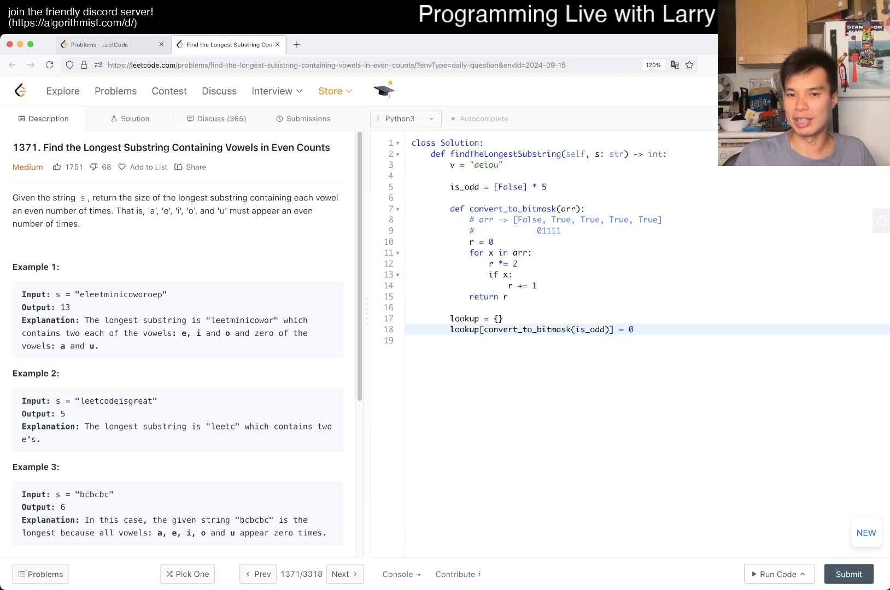
key("Enter")
type("for")
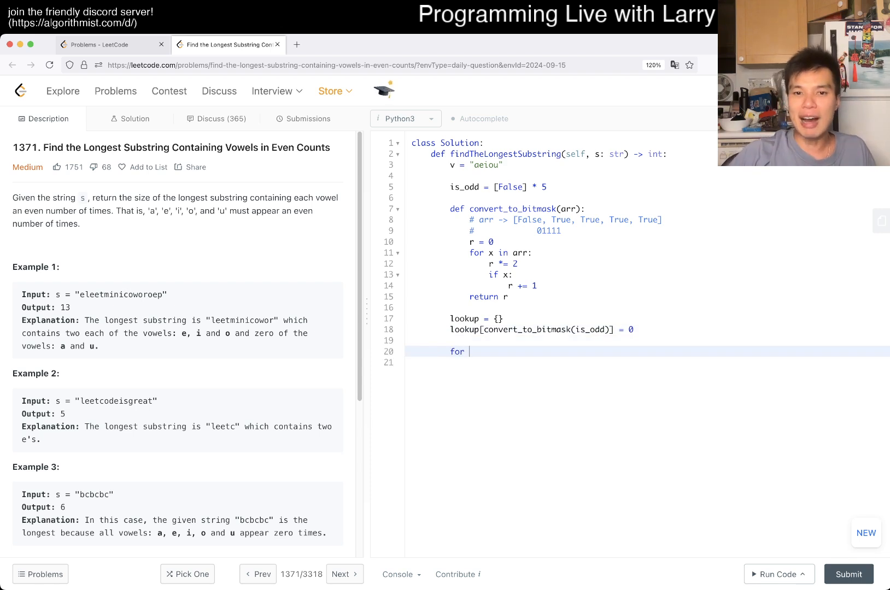
Loop over s and, for vowels, compute index = v.find(x)
type("ki in")
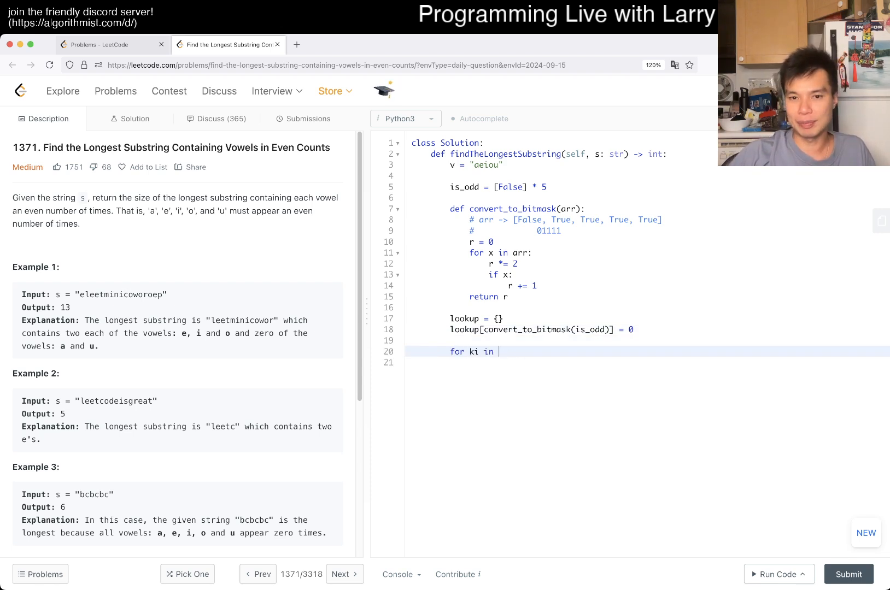
key("backspace")
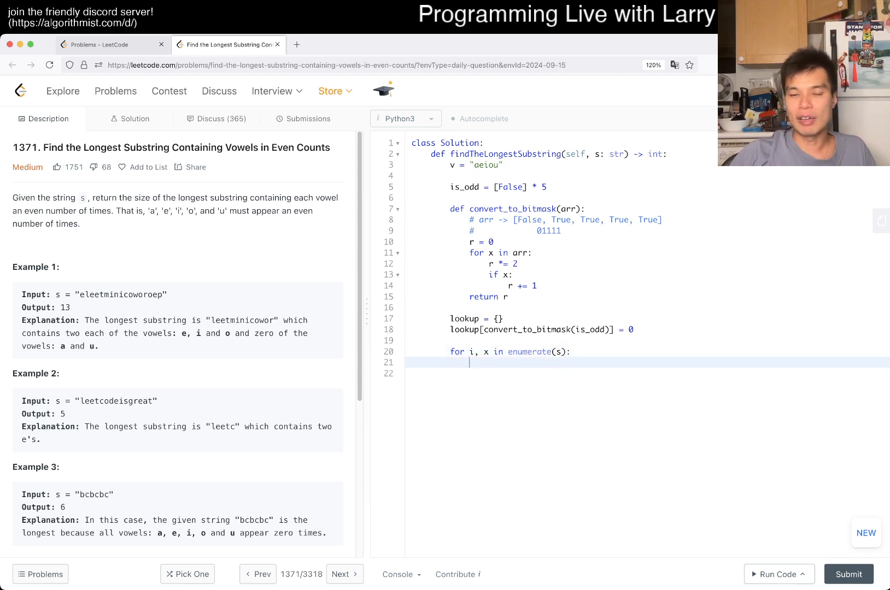
type("if x in v:")
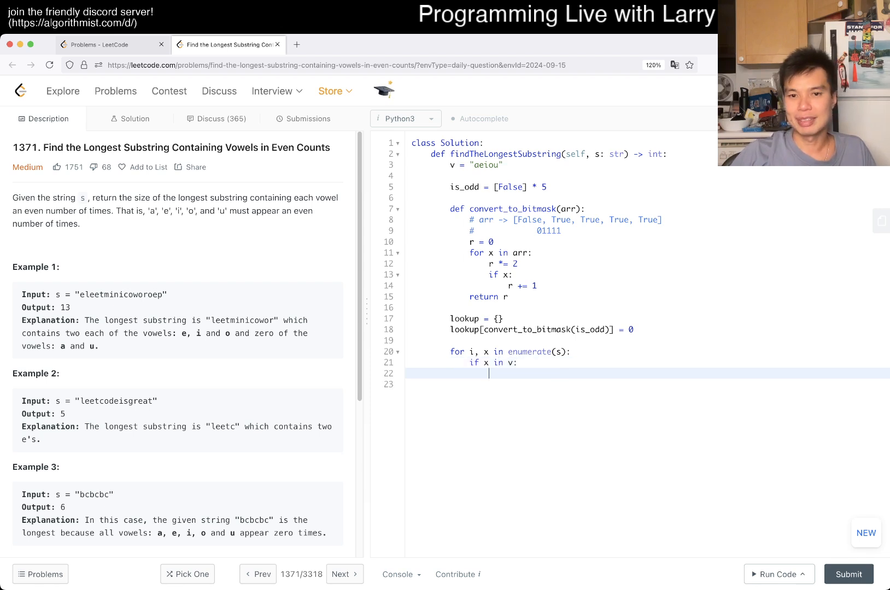
type("index =")
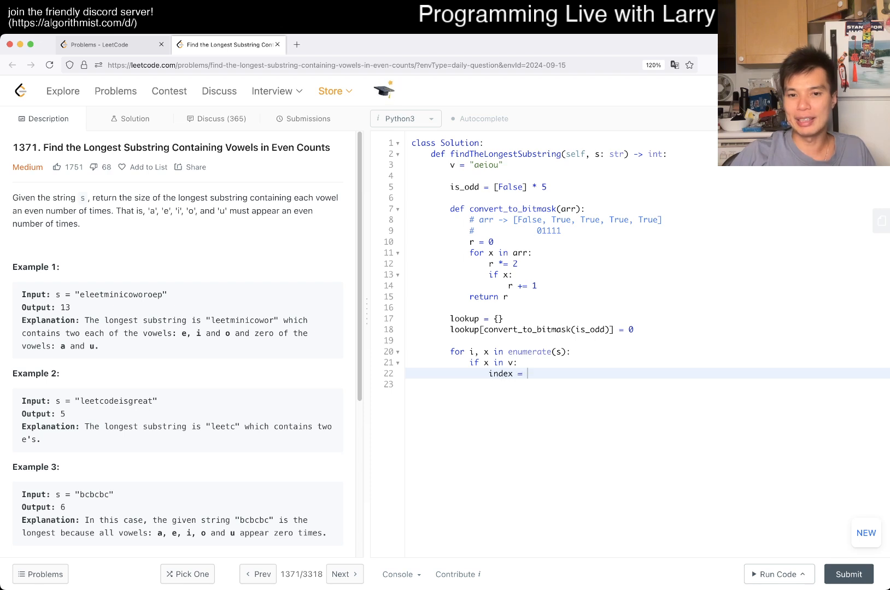
type("v")
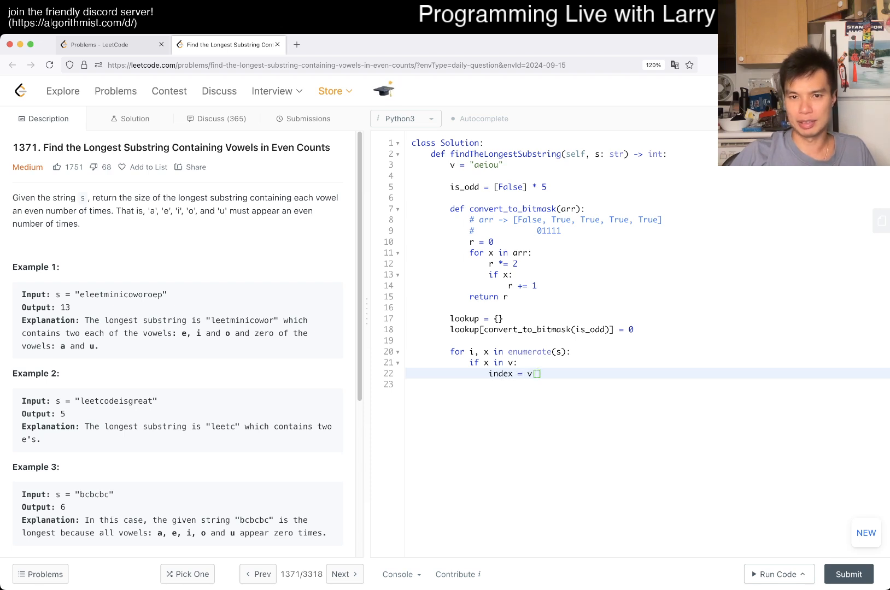
type(".find(x)")
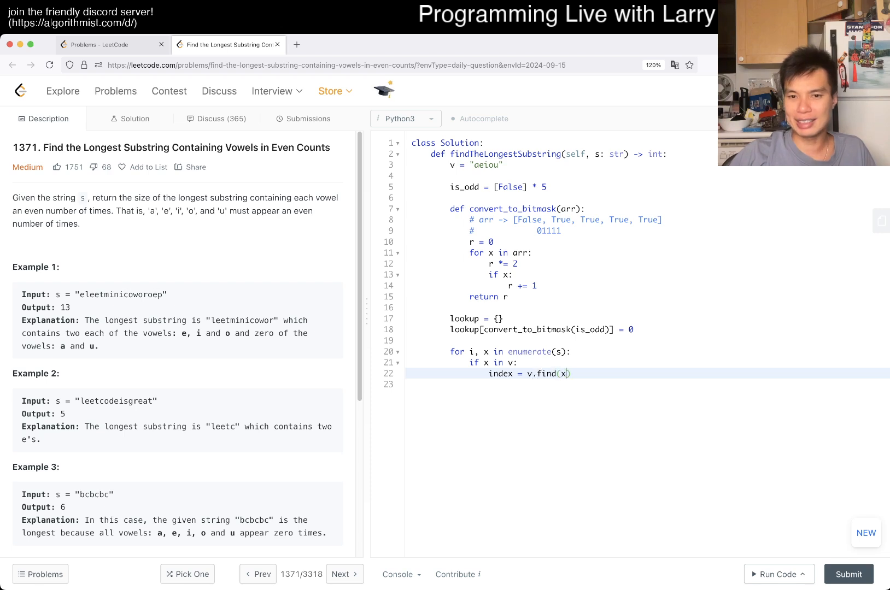
key("enter")
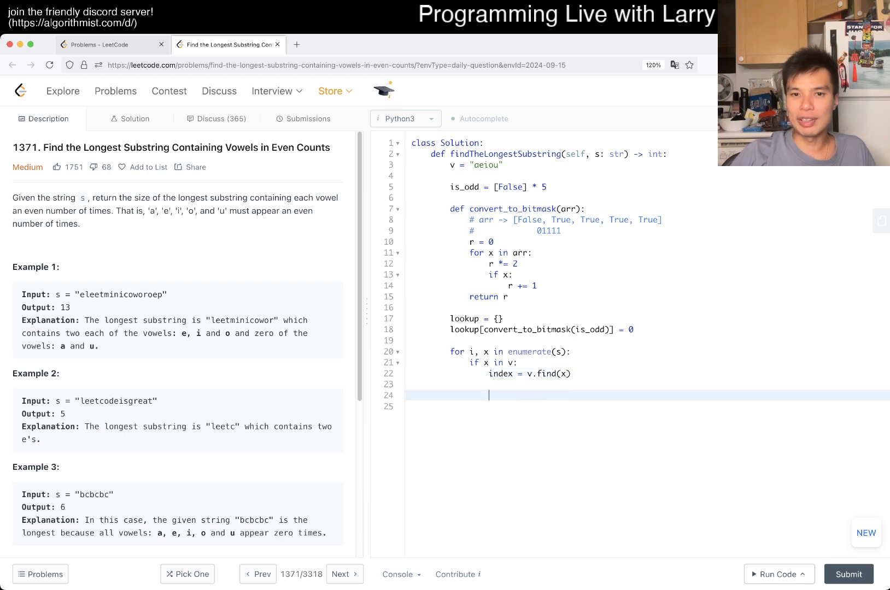
Flip is_odd[index] and compute mask = convert_to_bitmask(is_odd)
type("is_odd[]")
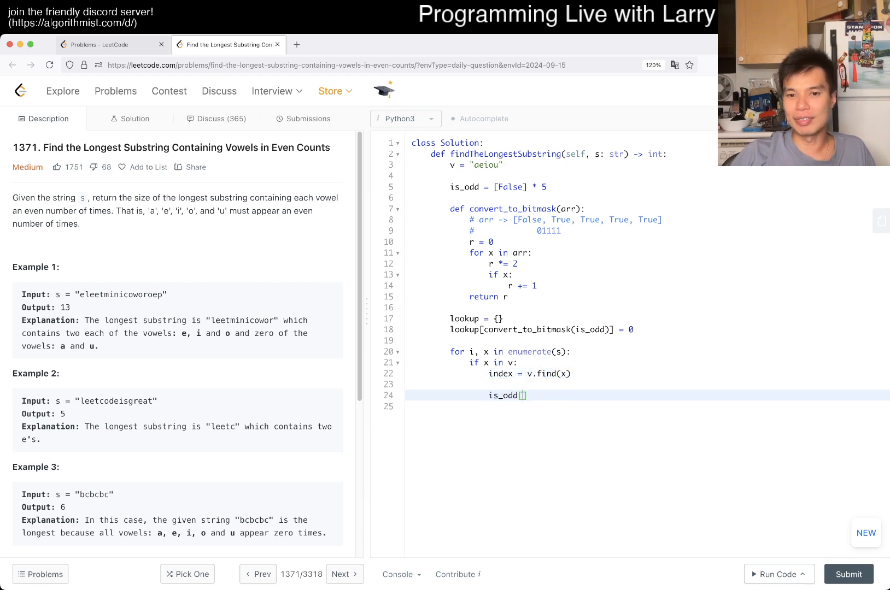
type("[index] = not is_odd[index")
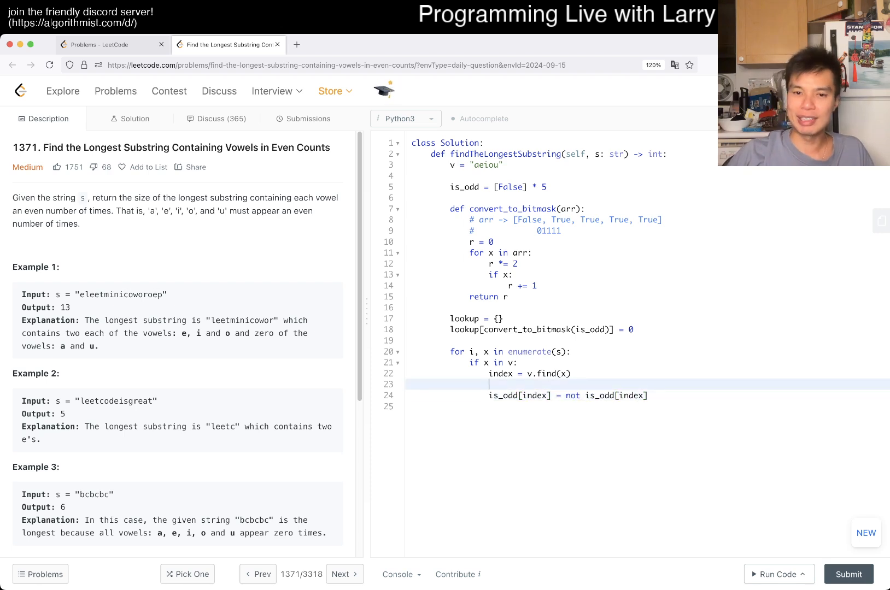
key("Backspace")
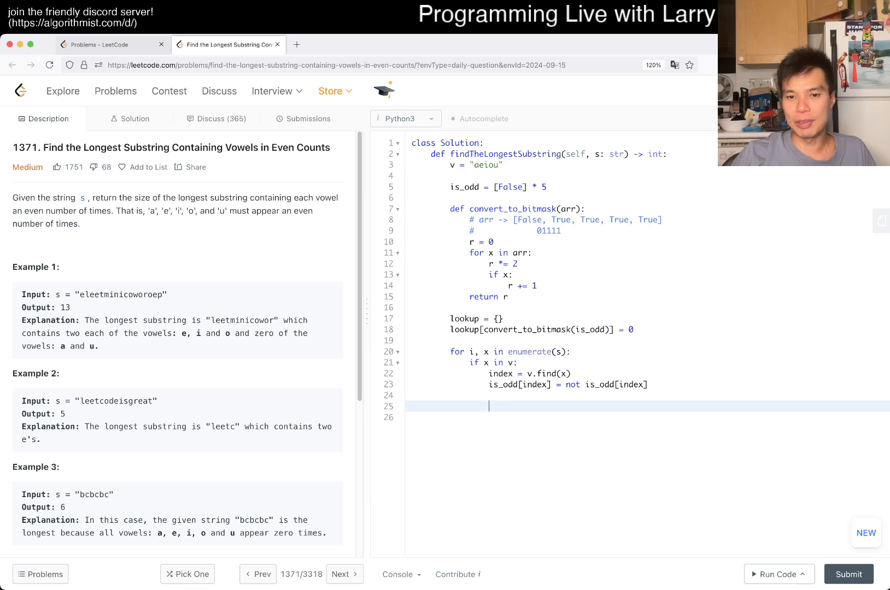
type("mask =")
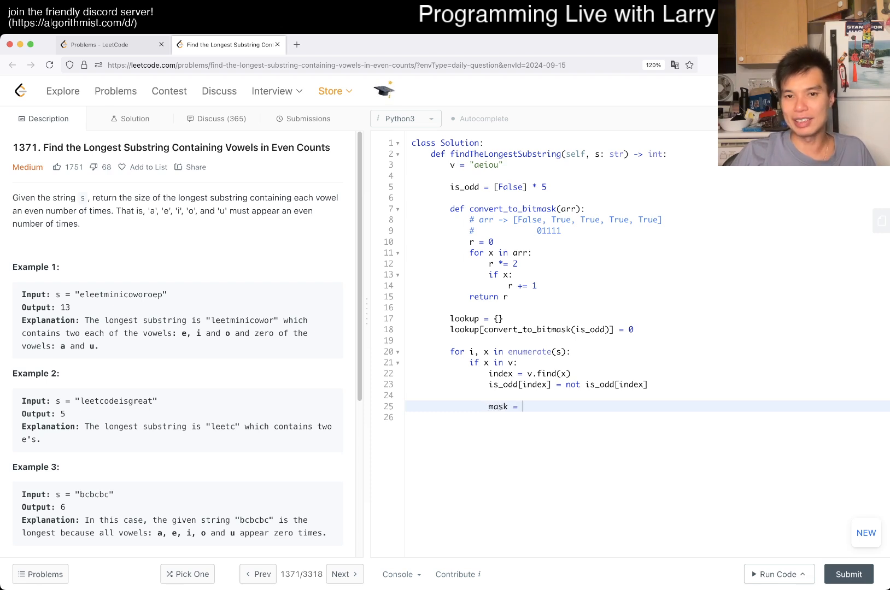
type("convert_to_bitmask(is_odd")
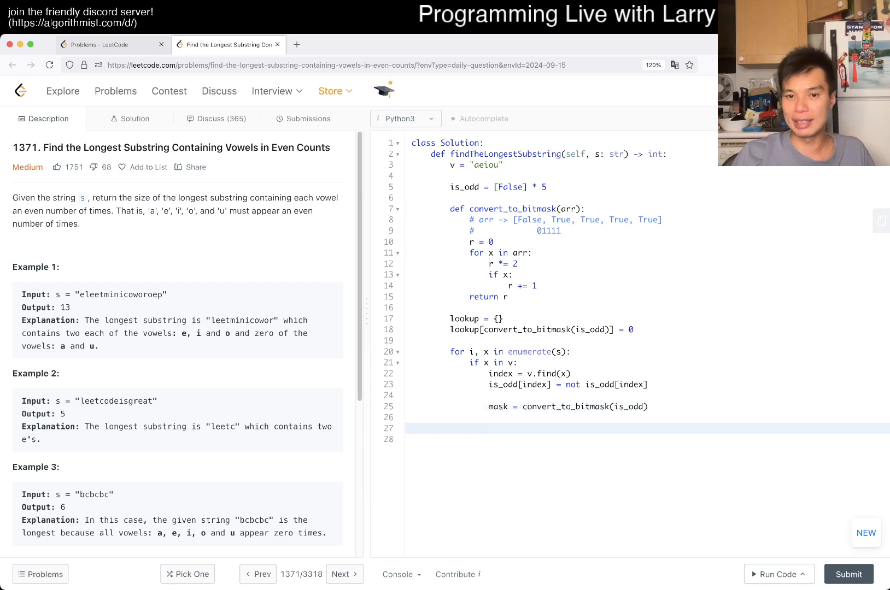
Update best when mask is in lookup, else record lookup[mask] = i + 1, and return best
type("if mask in lookup:")
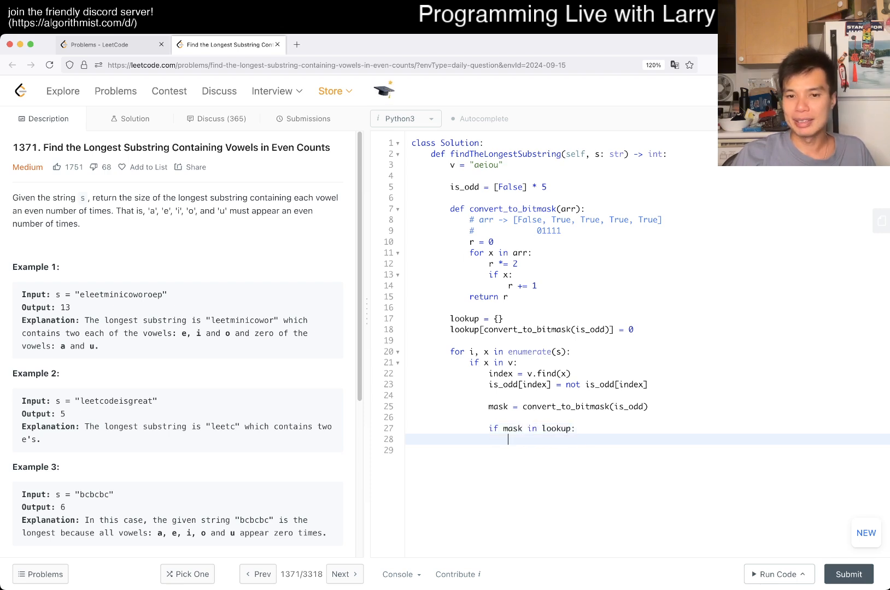
type("looku")
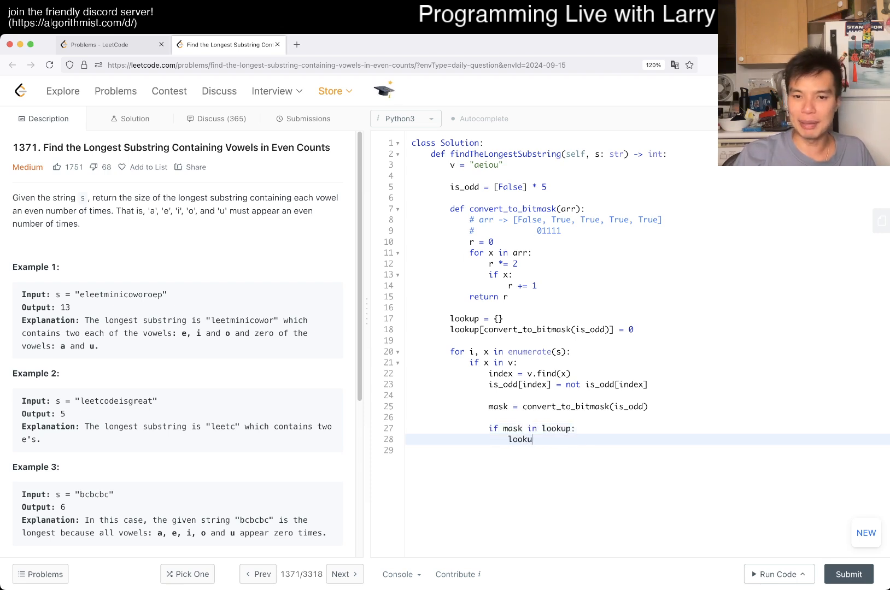
type("p[mask])")
type("best = 0")
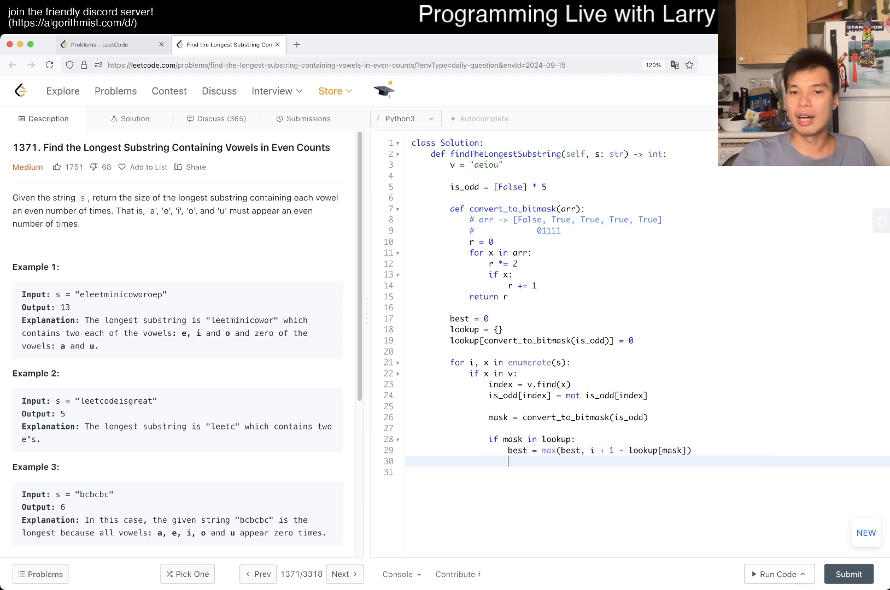
type("else:")
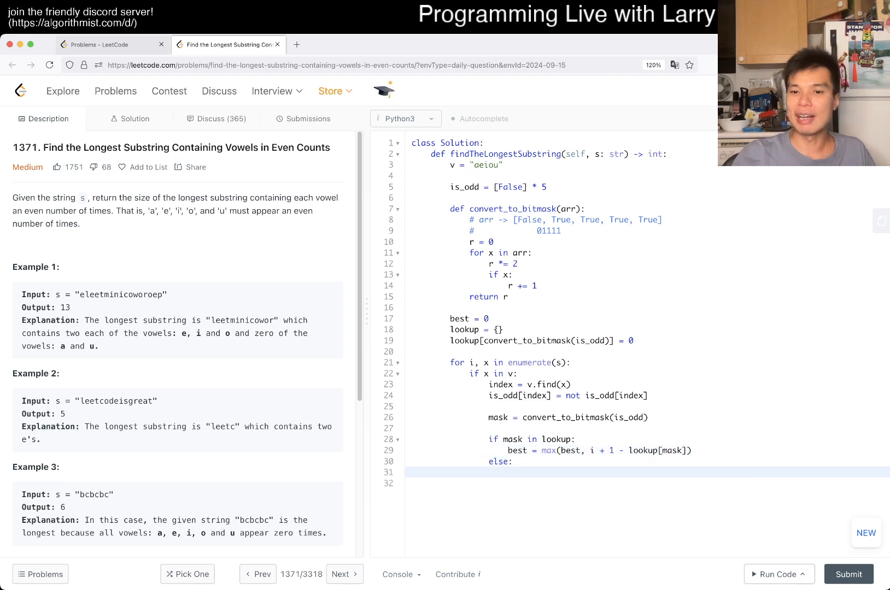
type("lookup[mask] = i + 1")
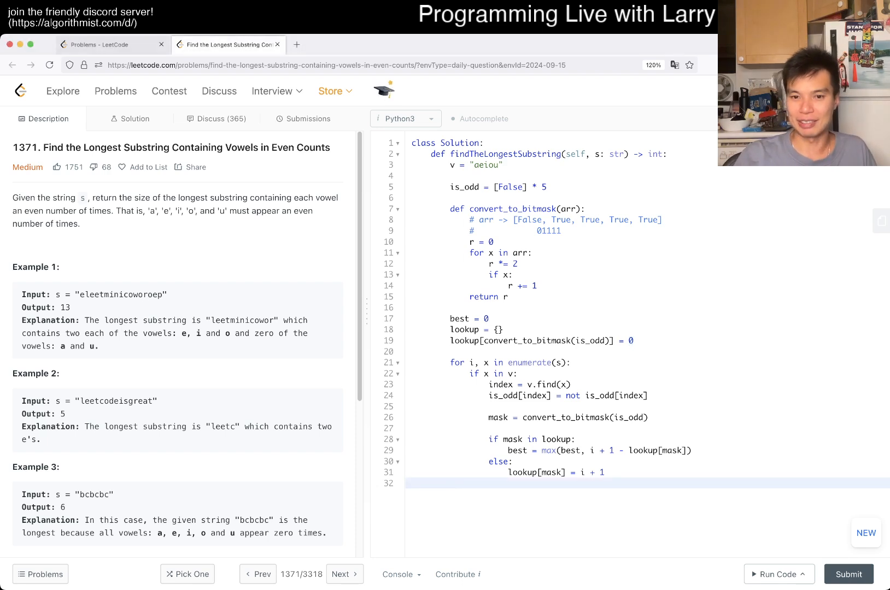
type("ret")
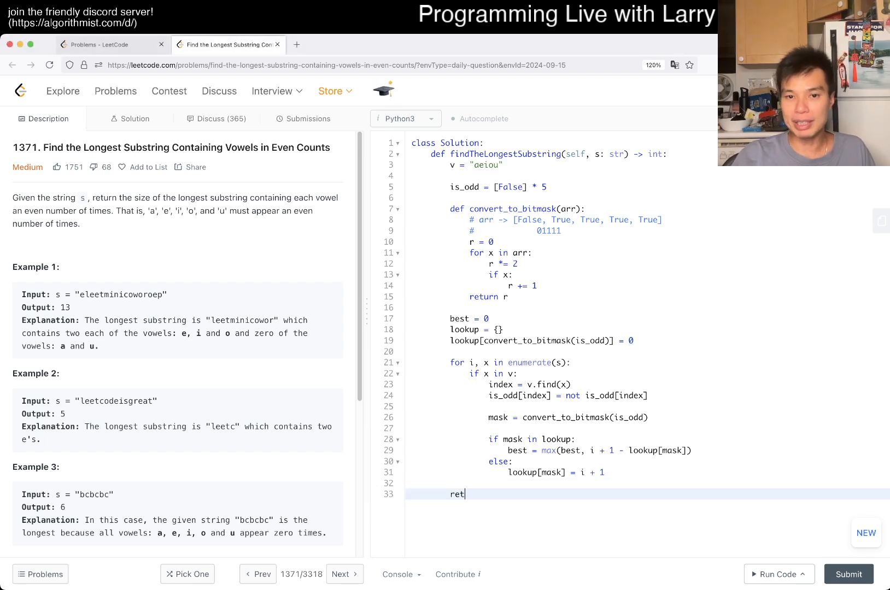
type("urn best")
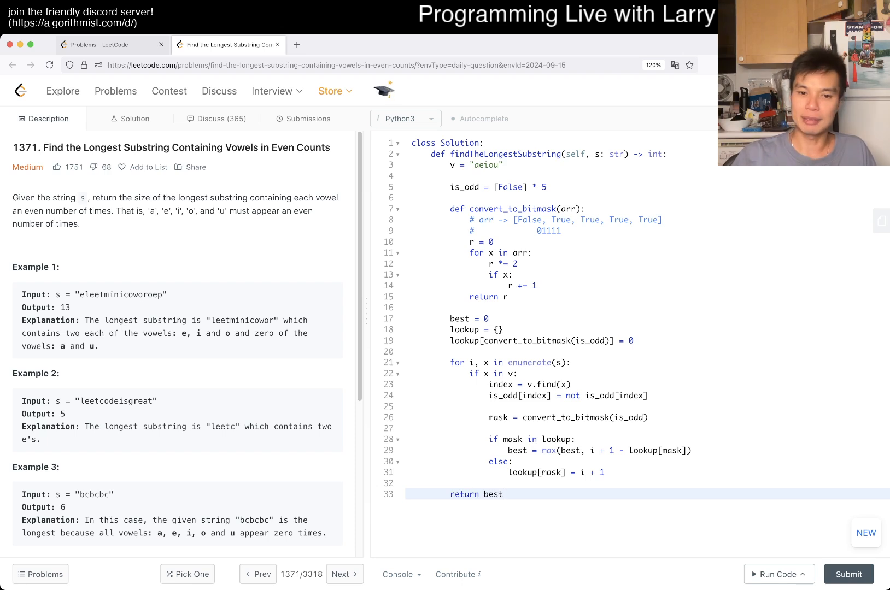
Run the solution on the example test cases, then submit it for judging
left_click(779, 574)
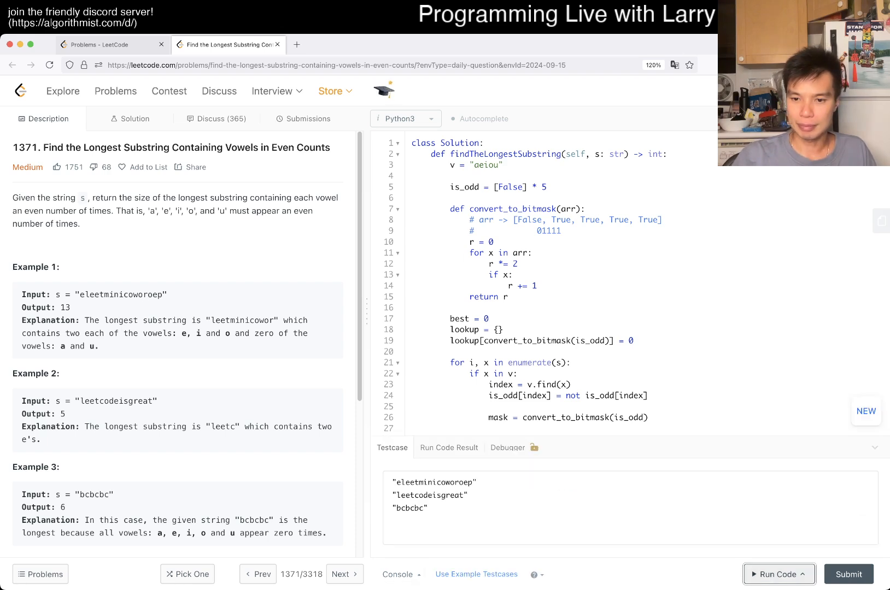
left_click(779, 574)
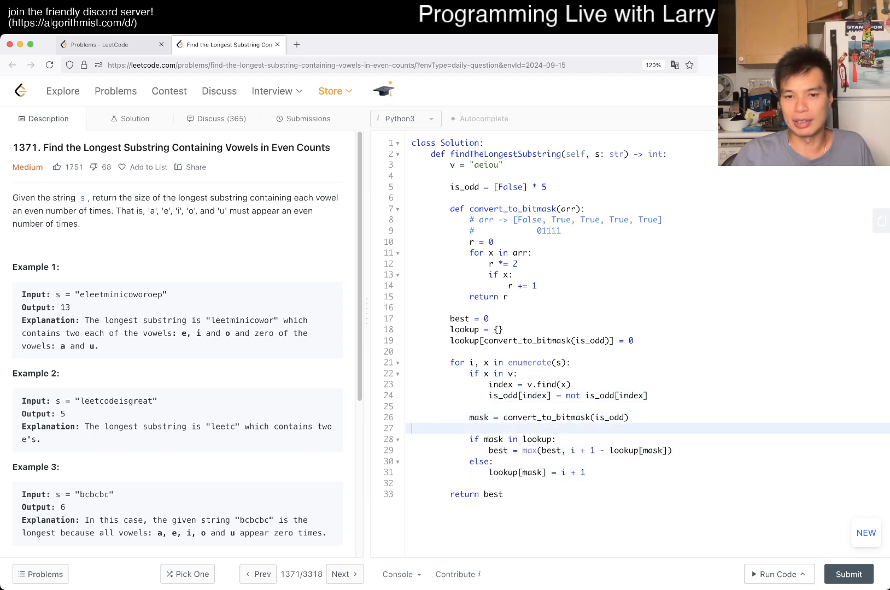
left_click(777, 574)
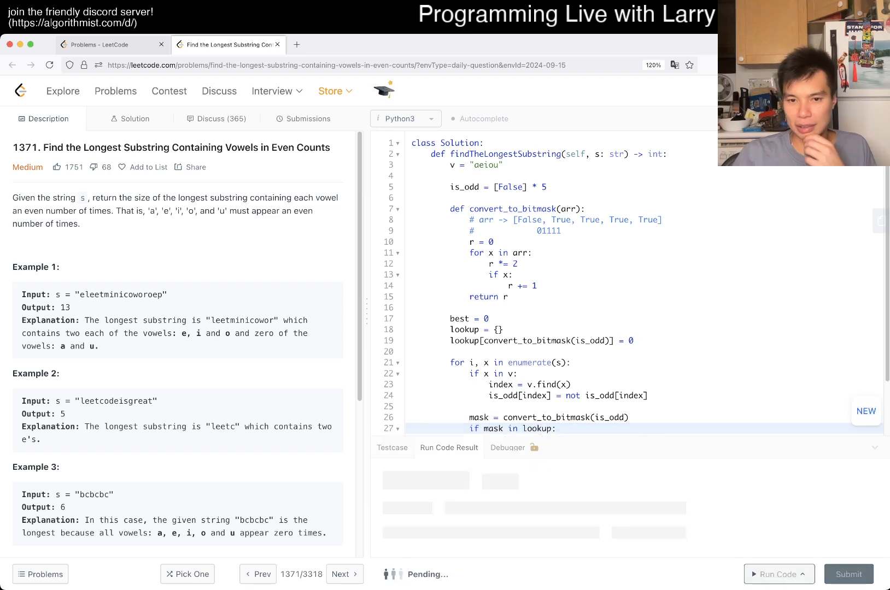
left_click(778, 574)
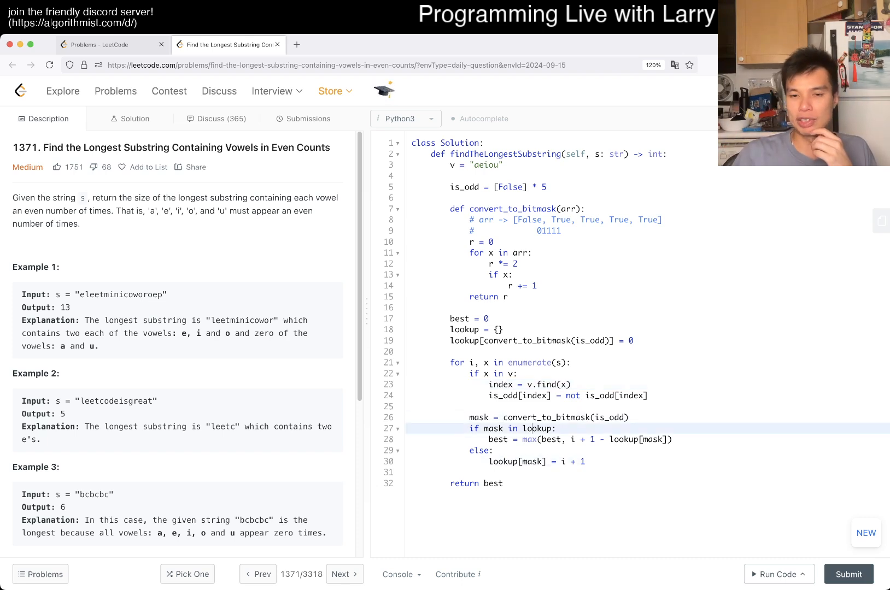
left_click(779, 574)
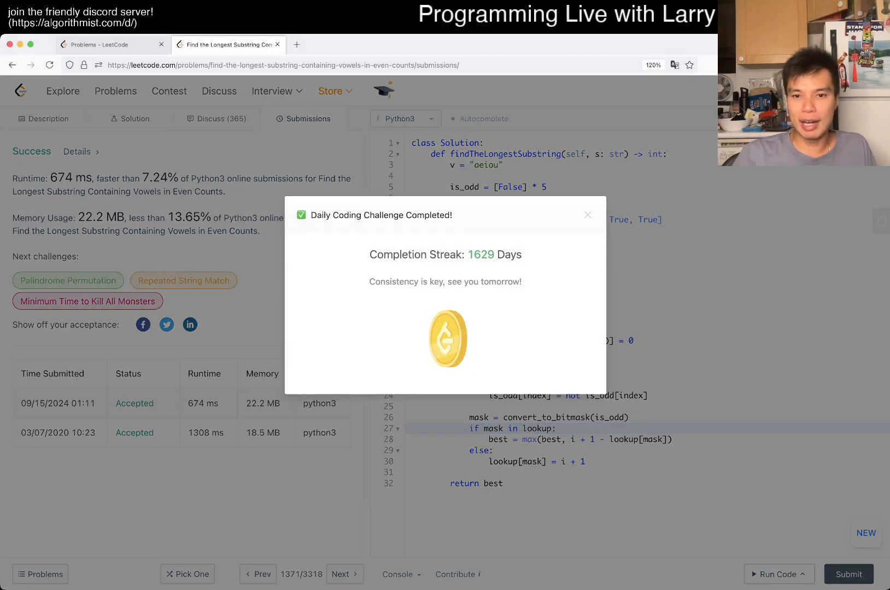
Dismiss the Daily Coding Challenge Completed popup and highlight the parity toggle on line 24
left_click(587, 214)
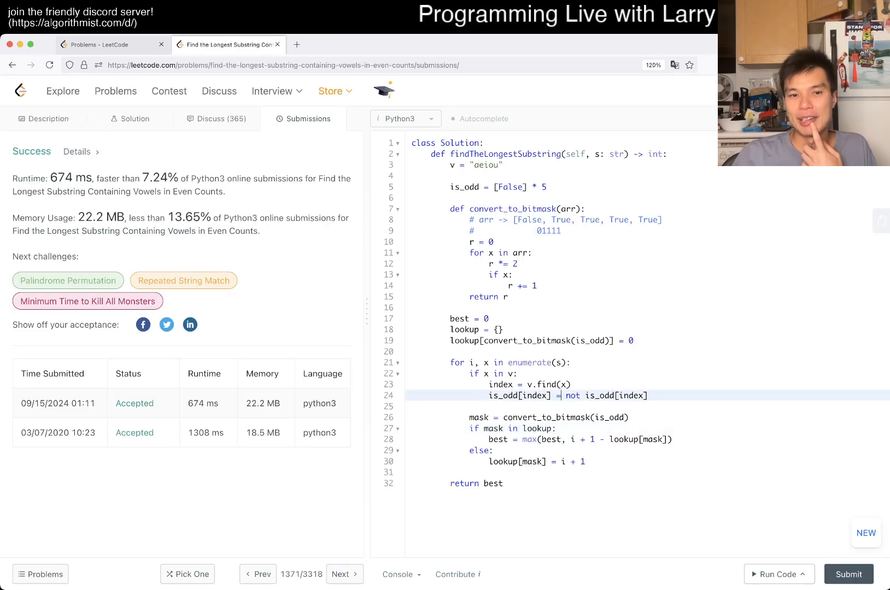
double_click(46, 433)
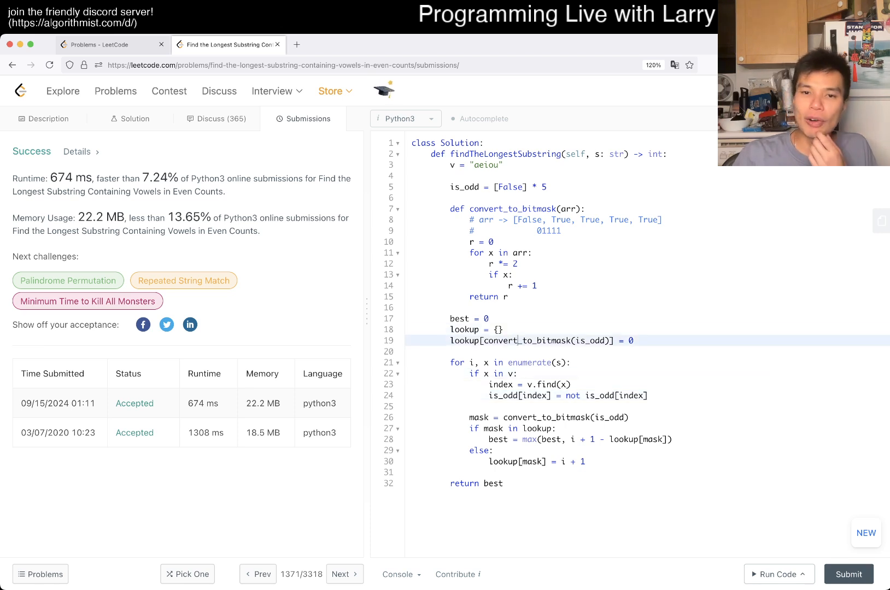
double_click(526, 341)
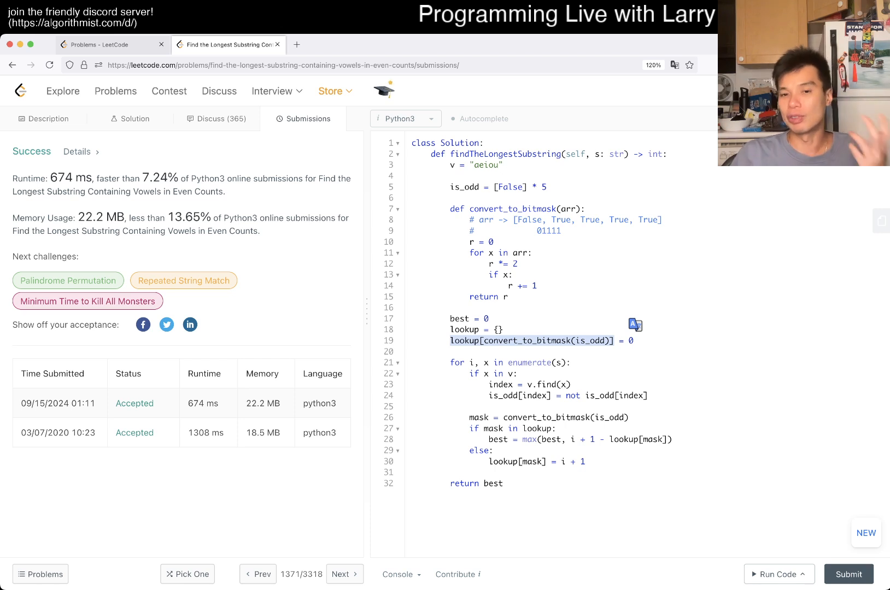
left_click(452, 307)
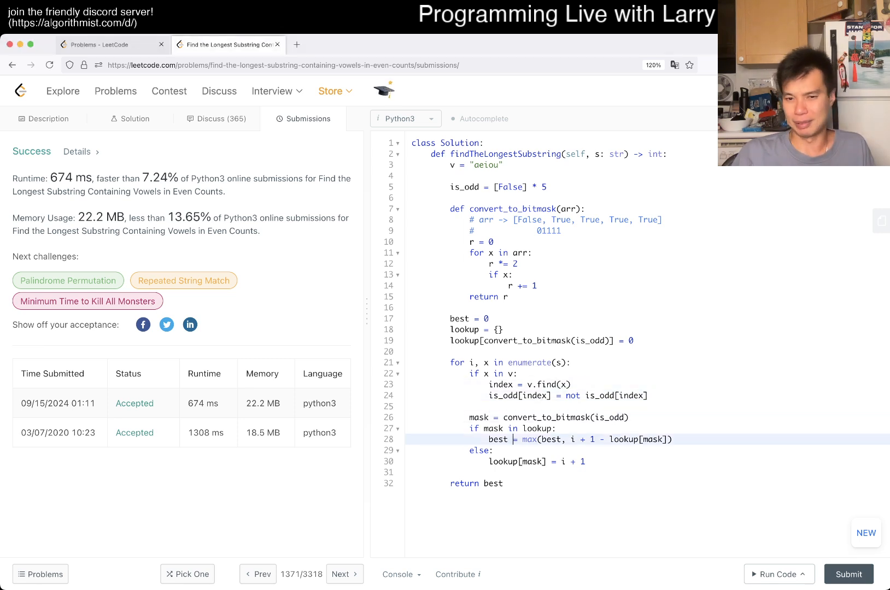
left_click(44, 119)
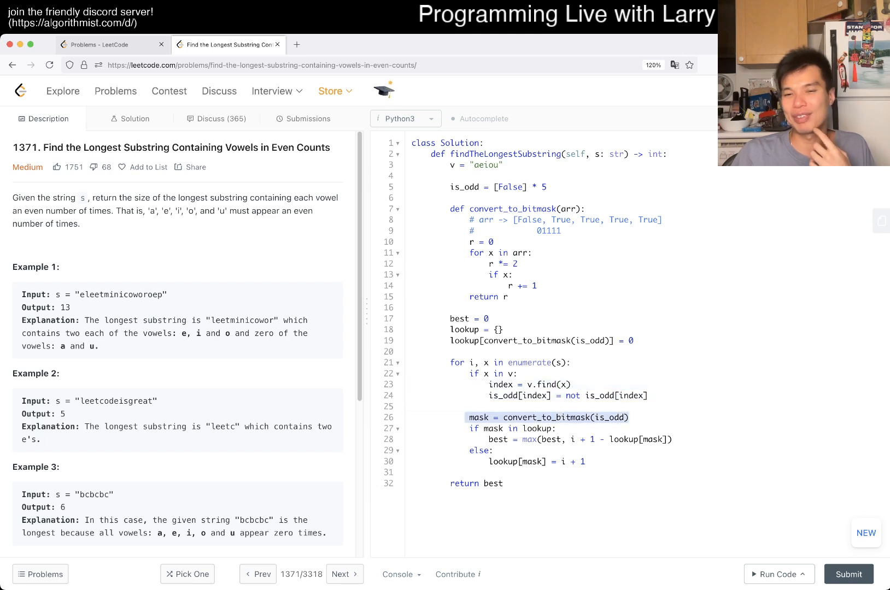
mouse_move(710, 406)
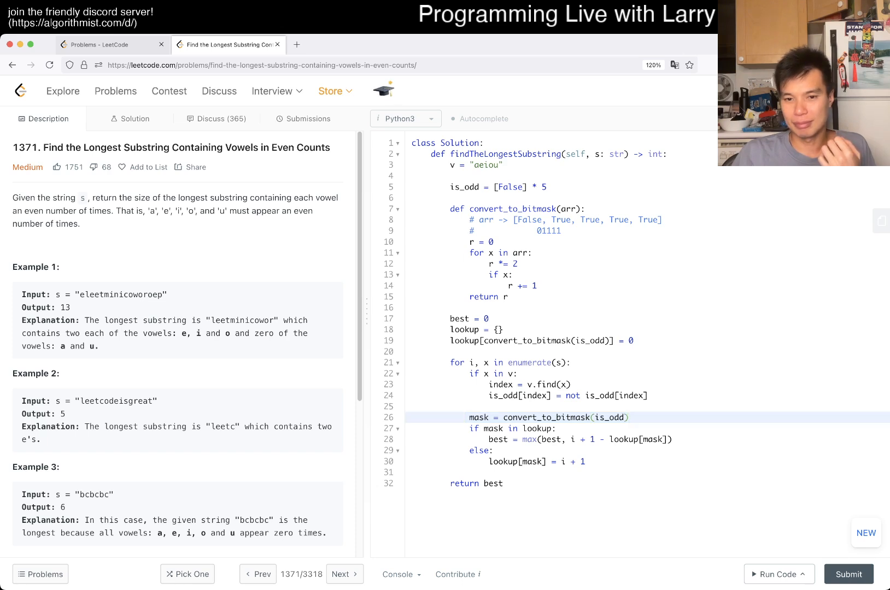
Show the Description beside the code and highlight every use of convert_to_bitmask
left_click(628, 417)
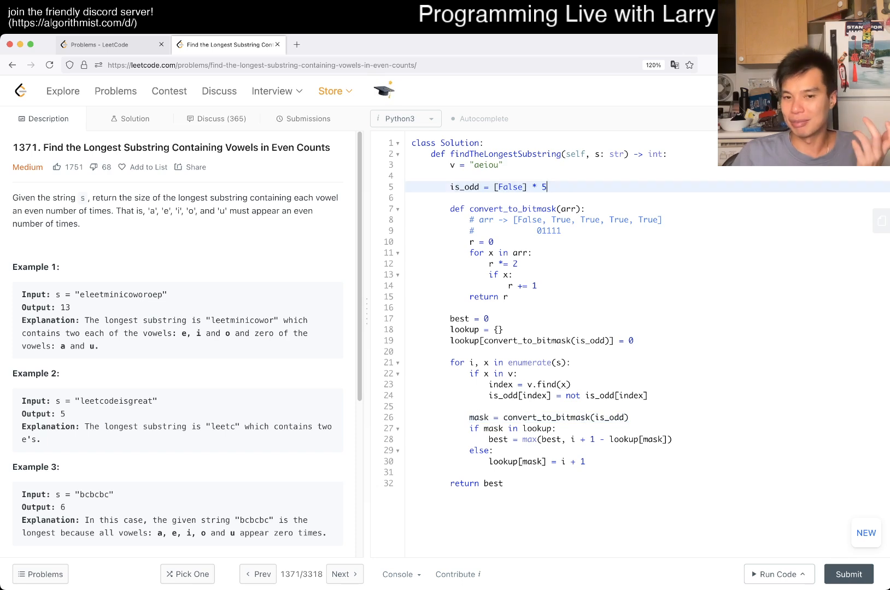
left_click_drag(450, 363, 493, 451)
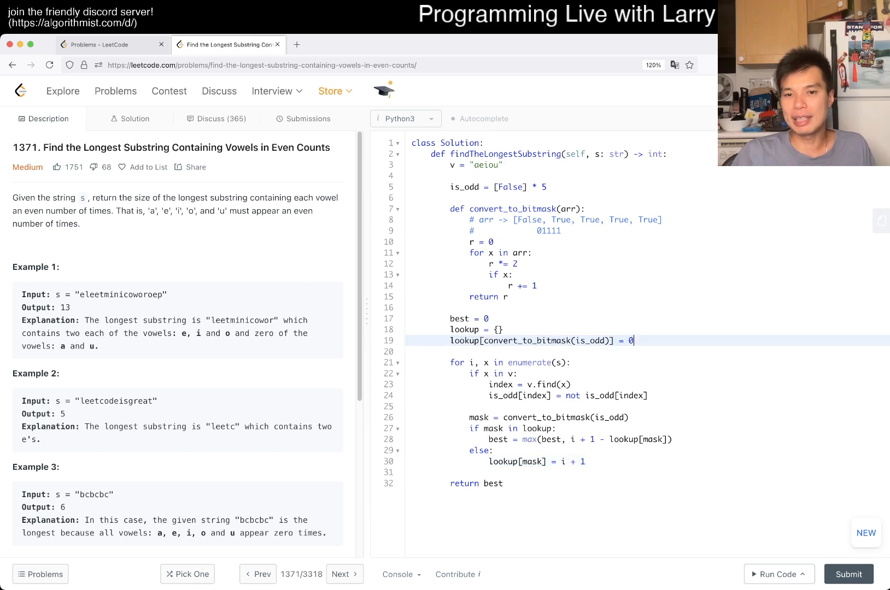
double_click(528, 341)
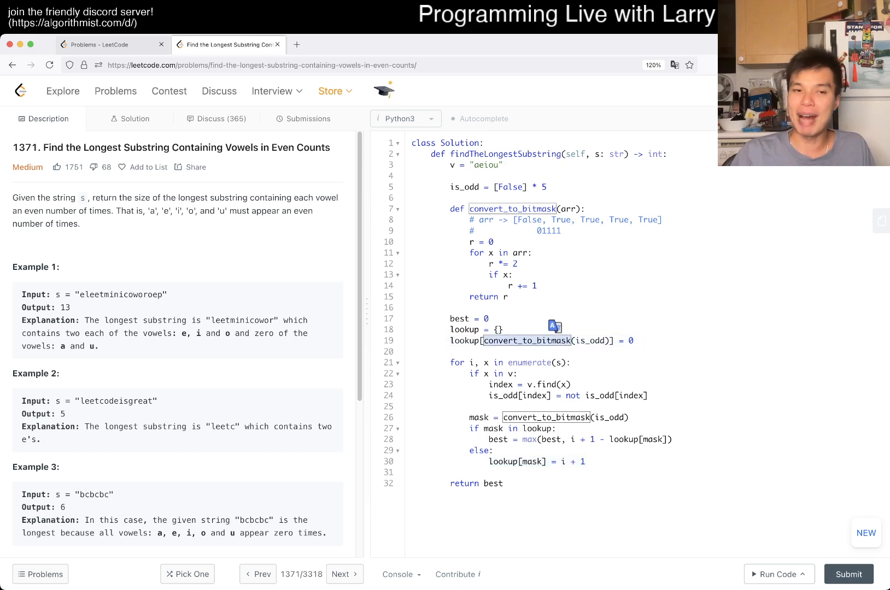